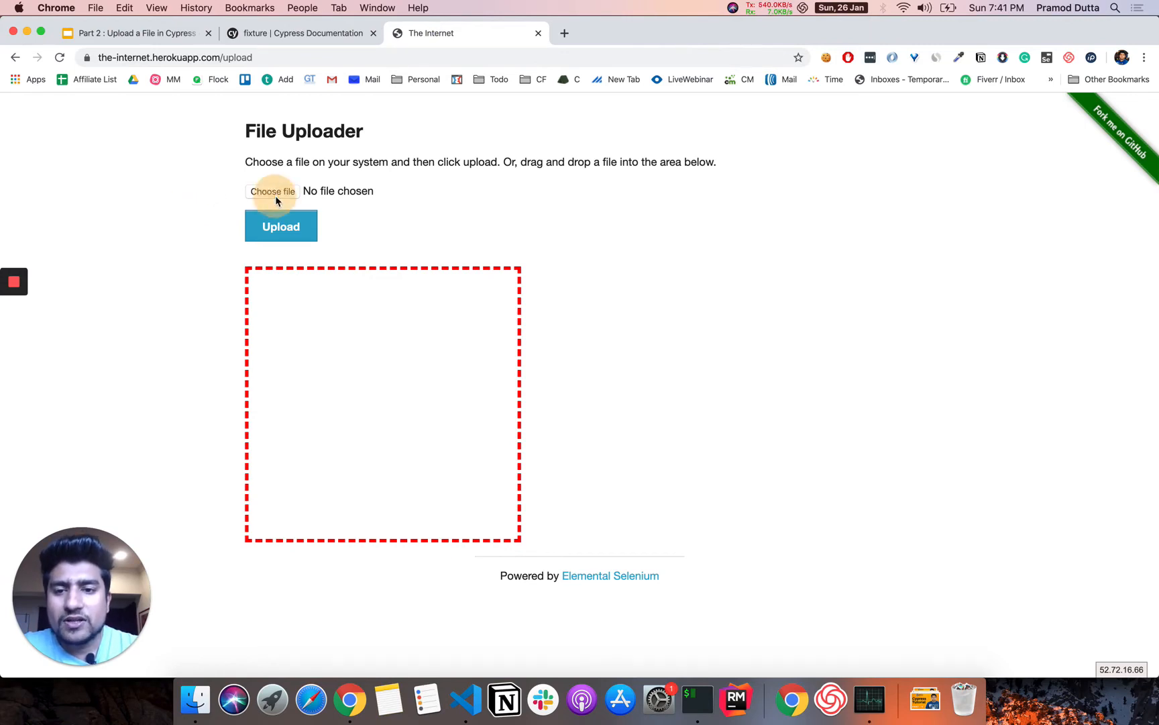
Step: Choose the 4.13.05 PM screenshot and upload it on the File Uploader page
{"action": "left_click", "coordinate": [273, 191]}
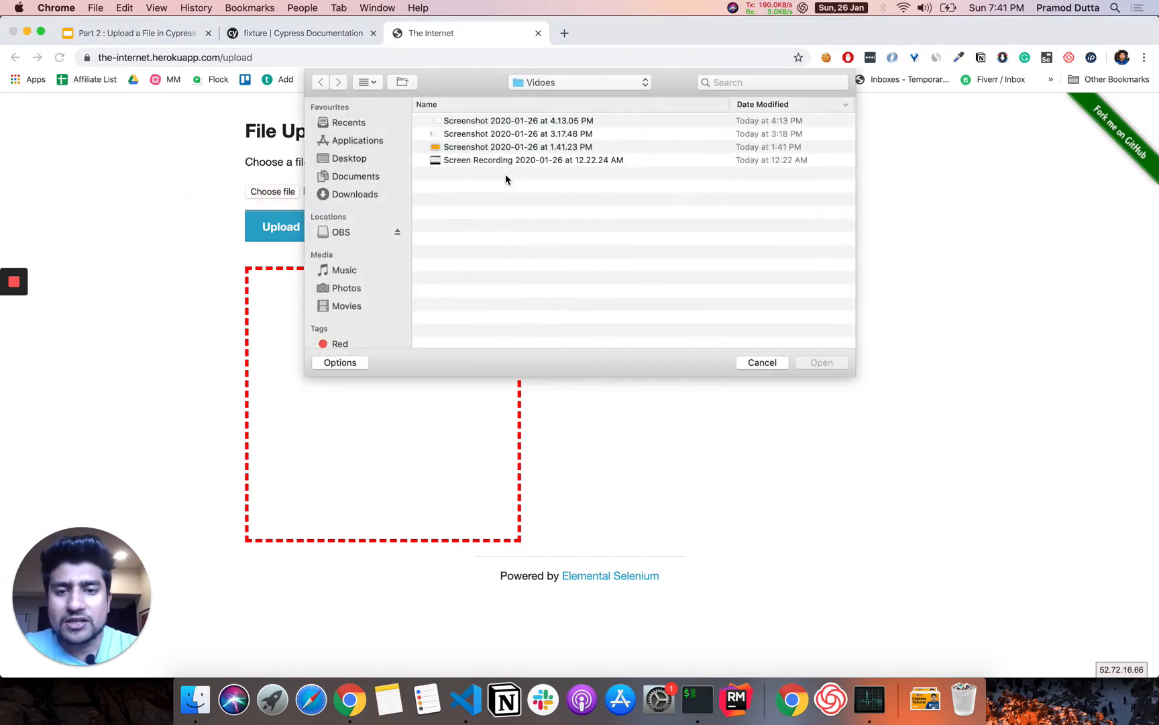
{"action": "left_click", "coordinate": [518, 121]}
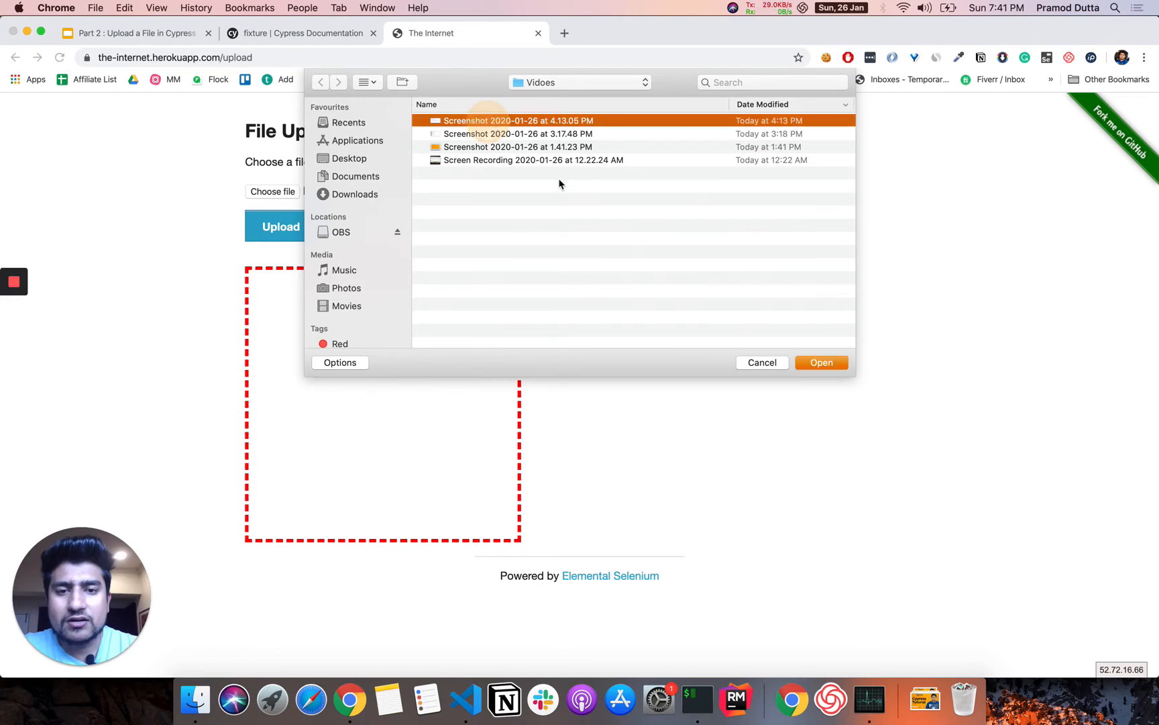
{"action": "left_click", "coordinate": [821, 362]}
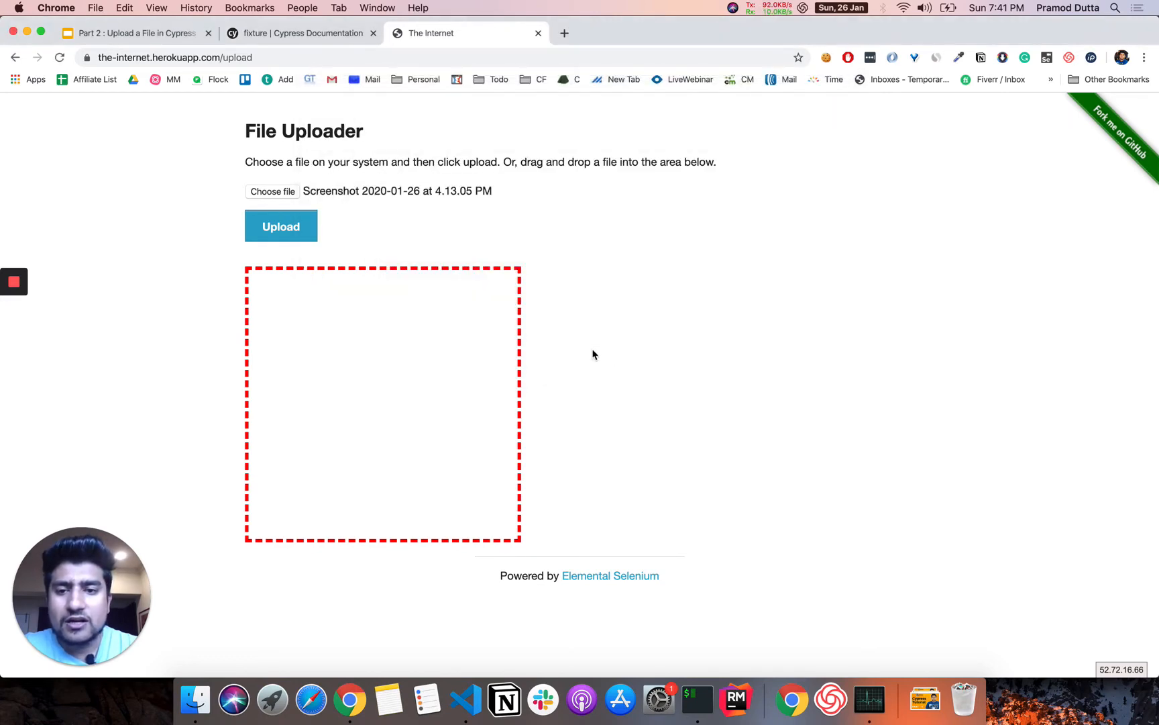
{"action": "left_click", "coordinate": [281, 226]}
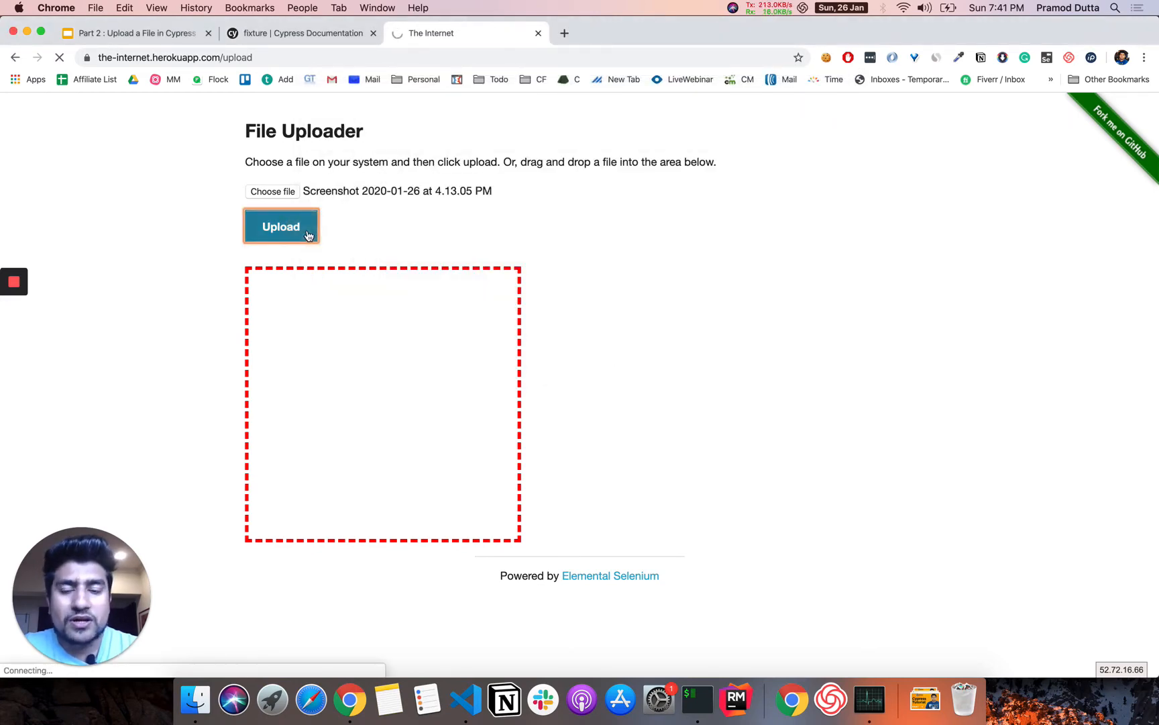
{"action": "left_click", "coordinate": [281, 226]}
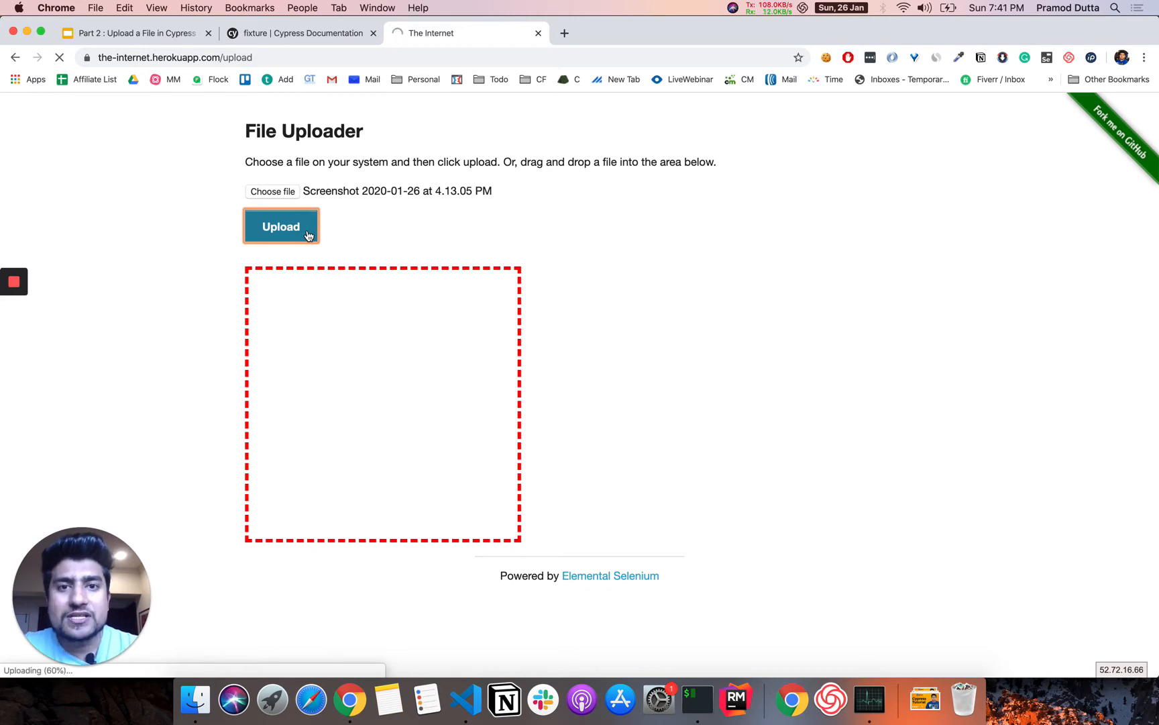
{"action": "left_click", "coordinate": [281, 226]}
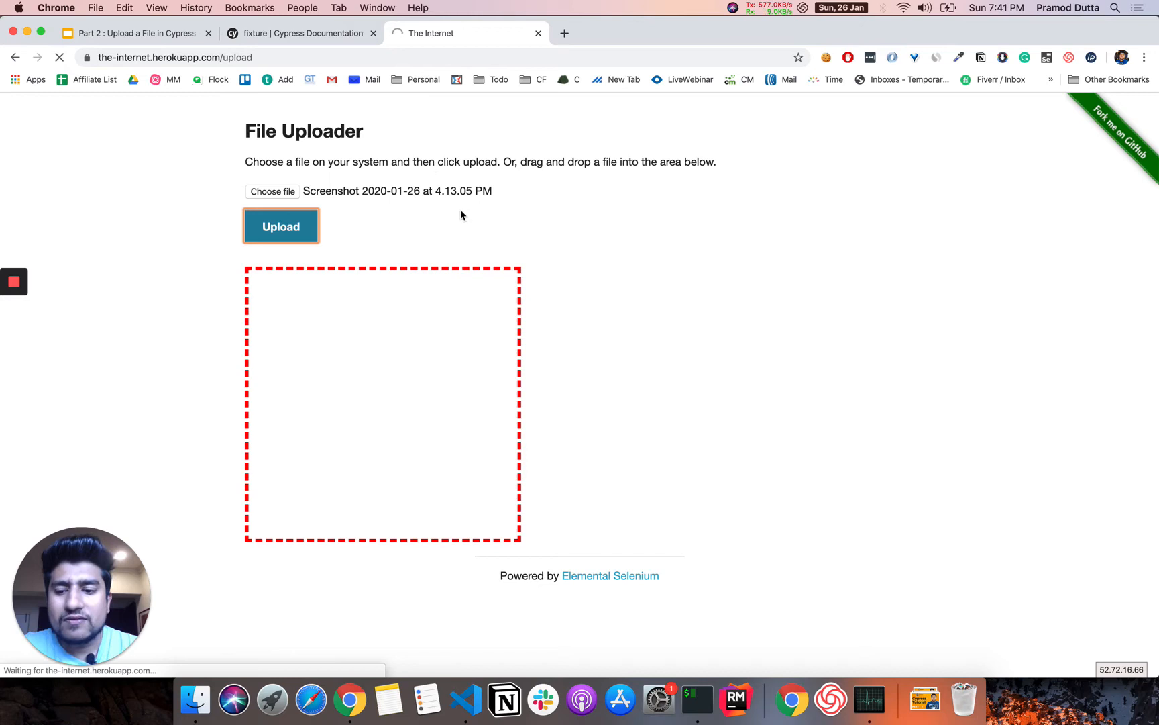
{"action": "left_click", "coordinate": [280, 226]}
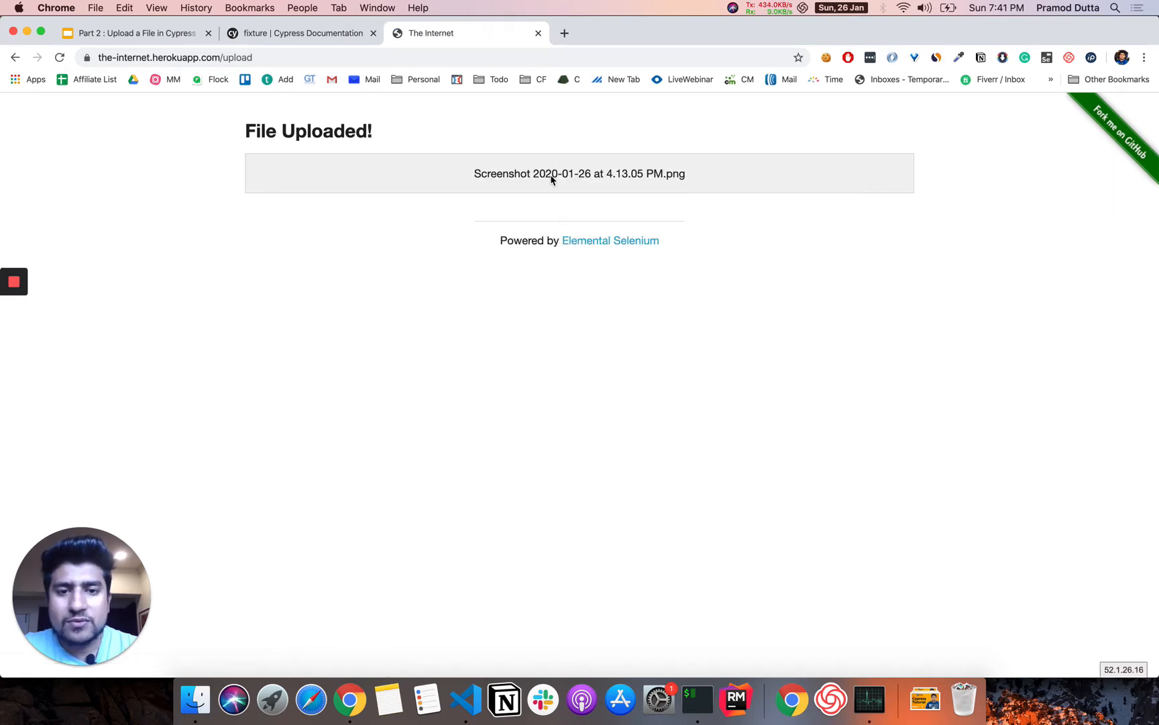
Step: Highlight the uploaded file's name, then go back to the upload form
{"action": "double_click", "coordinate": [580, 173]}
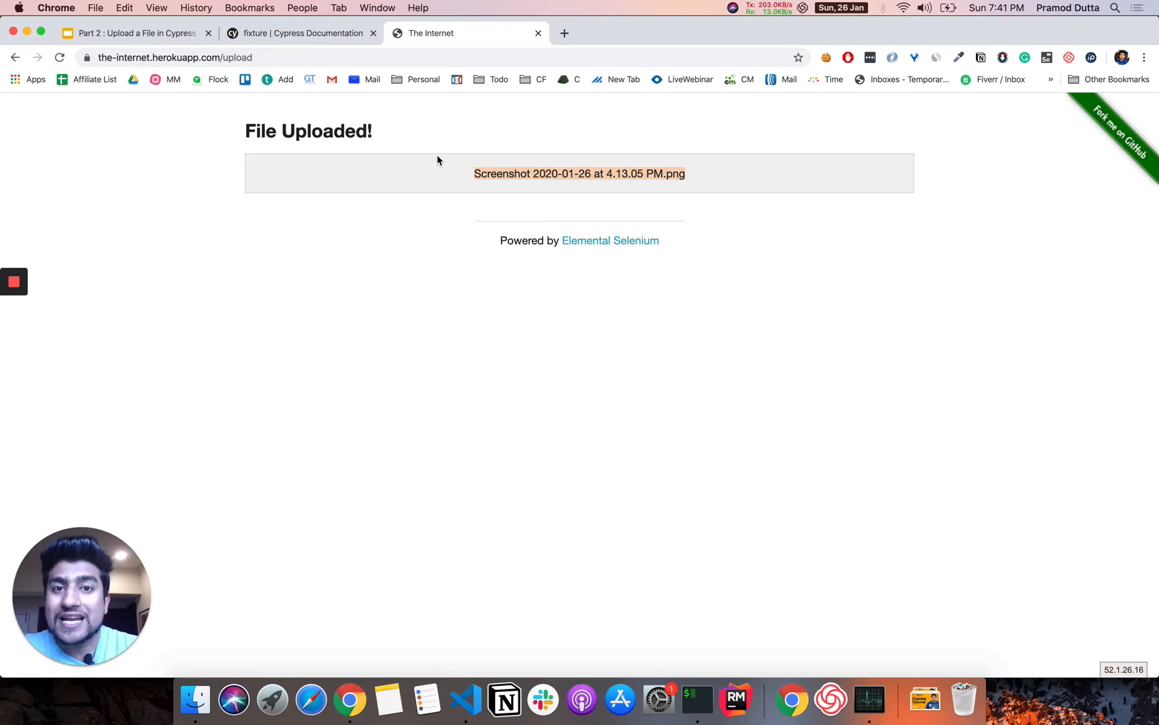
{"action": "left_click", "coordinate": [17, 58]}
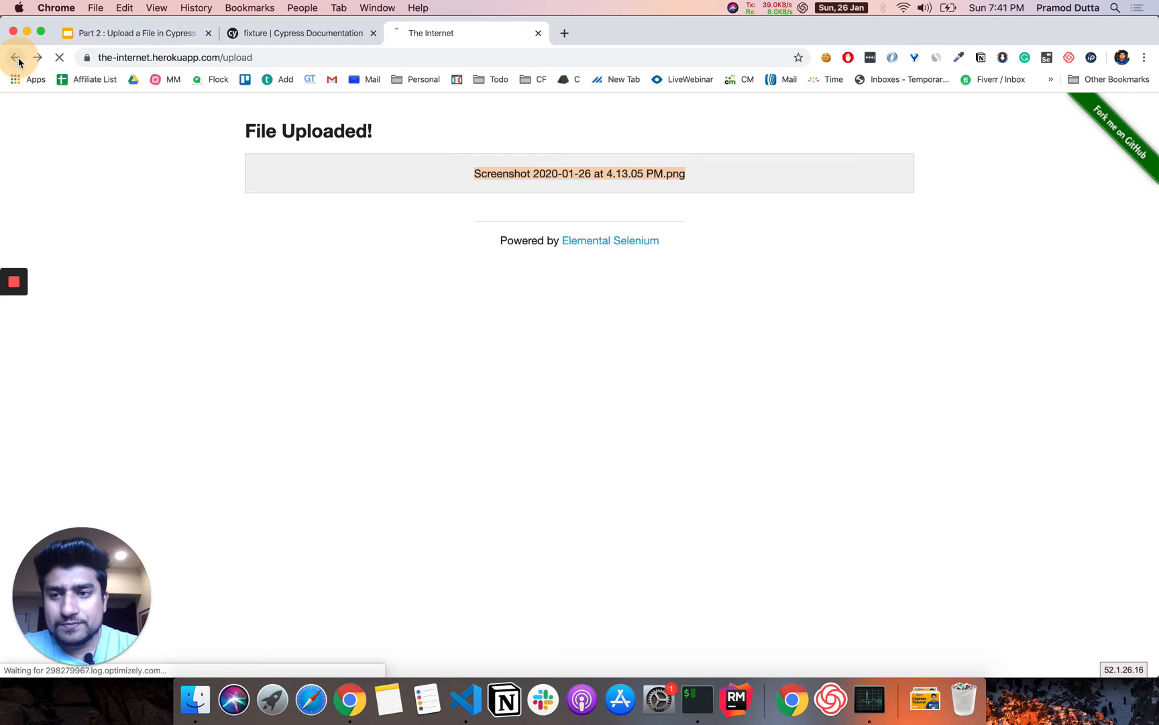
{"action": "left_click", "coordinate": [16, 58]}
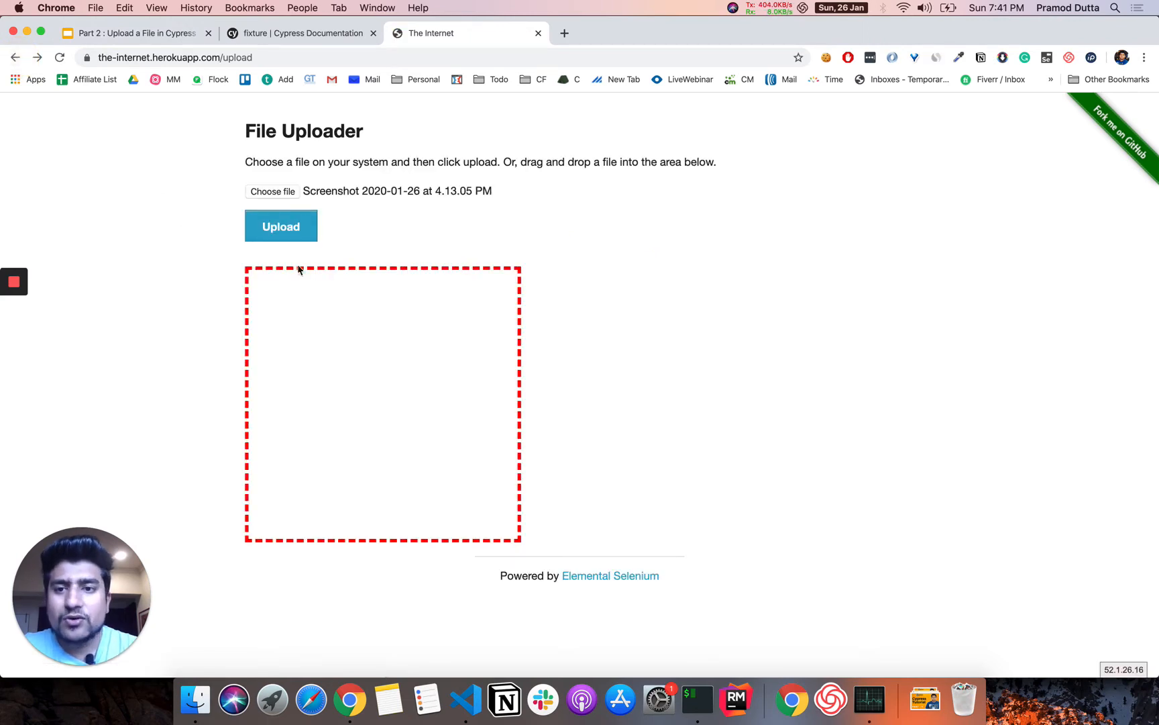
Step: Read the fixture docs, highlighting its description, encoding parameter and nested admin.json example
{"action": "left_click", "coordinate": [300, 33]}
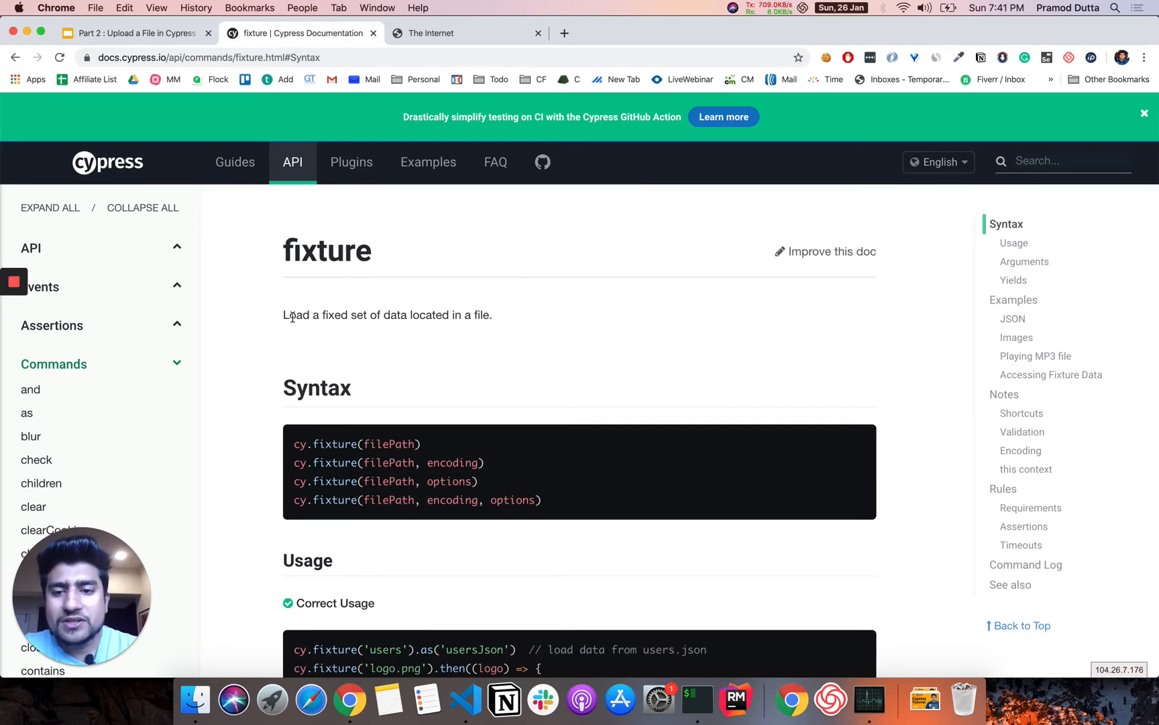
{"action": "left_click_drag", "start_coordinate": [283, 314], "coordinate": [462, 314]}
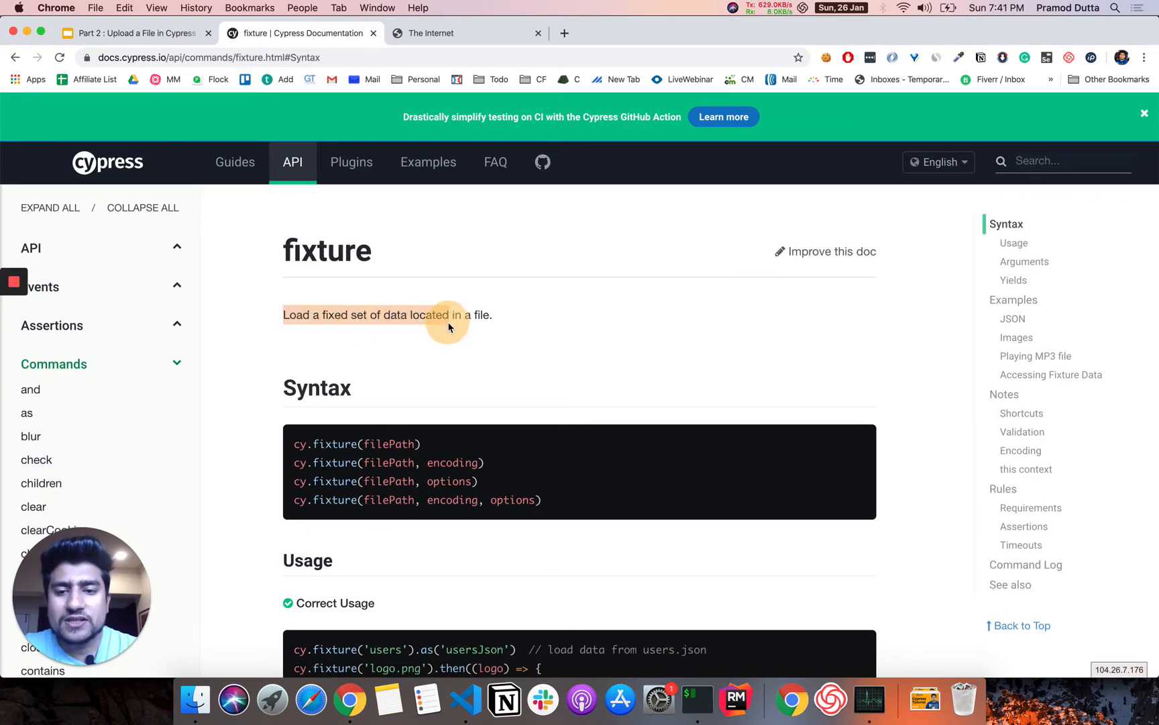
{"action": "scroll", "scroll_direction": "down", "scroll_amount": 3}
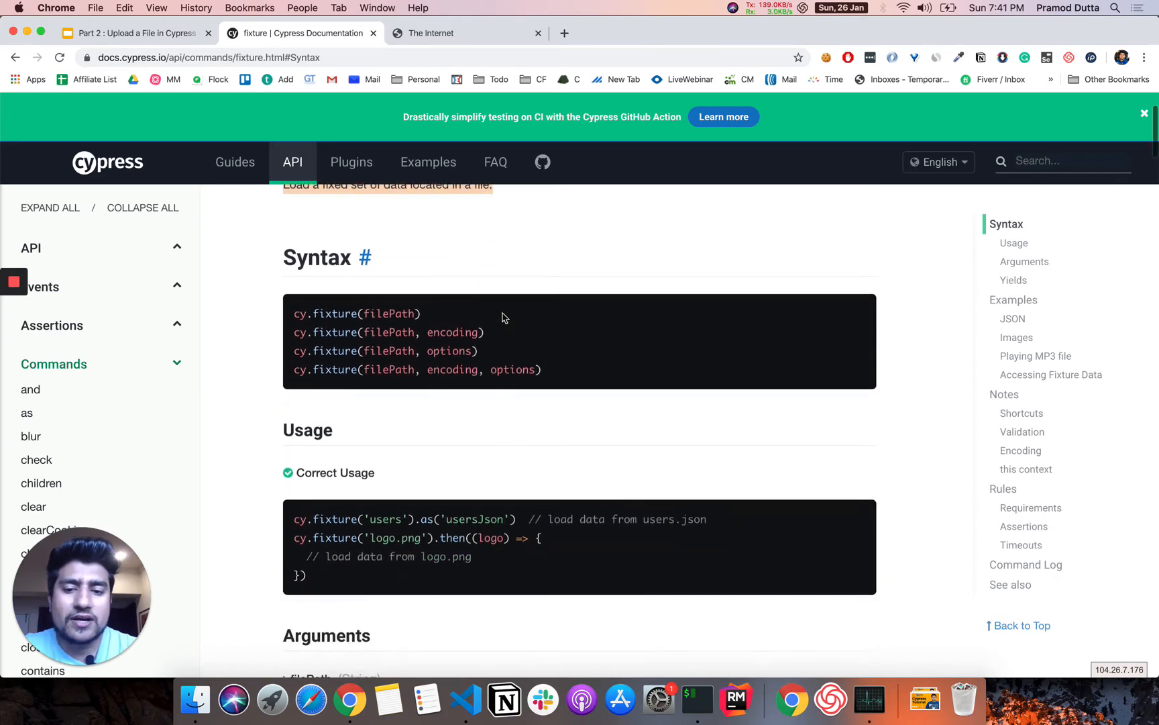
{"action": "double_click", "coordinate": [390, 311]}
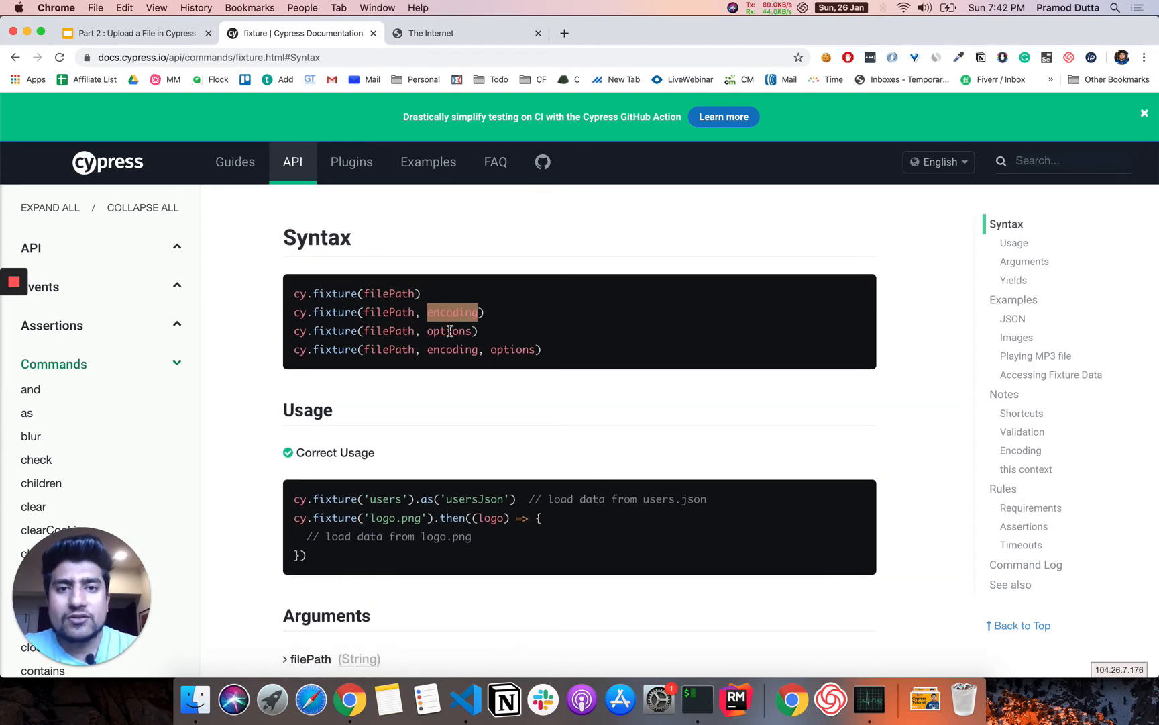
{"action": "scroll", "scroll_direction": "down", "scroll_amount": 3}
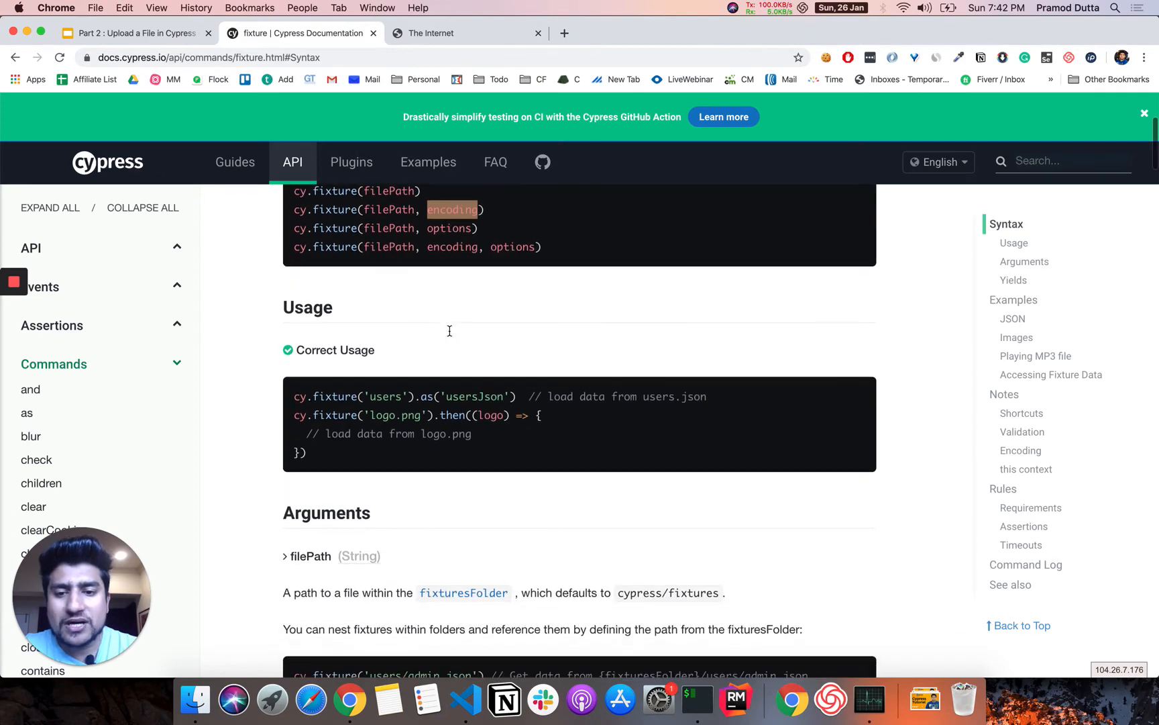
{"action": "scroll", "scroll_direction": "down", "scroll_amount": 3}
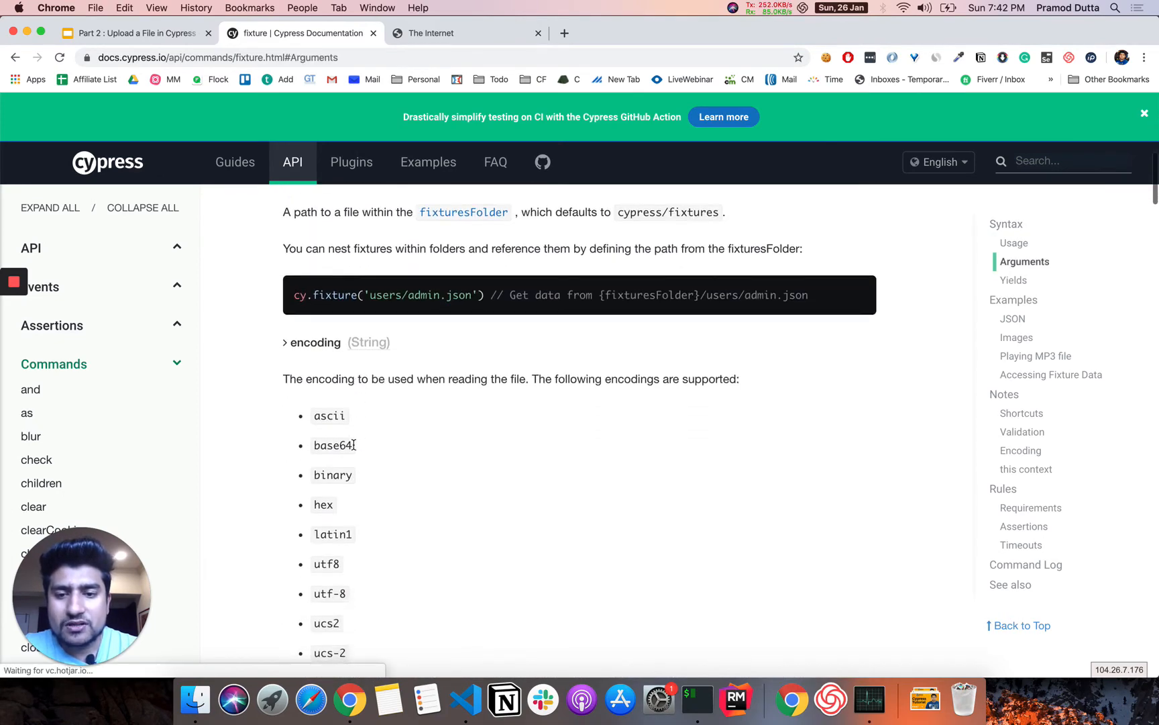
{"action": "double_click", "coordinate": [412, 294]}
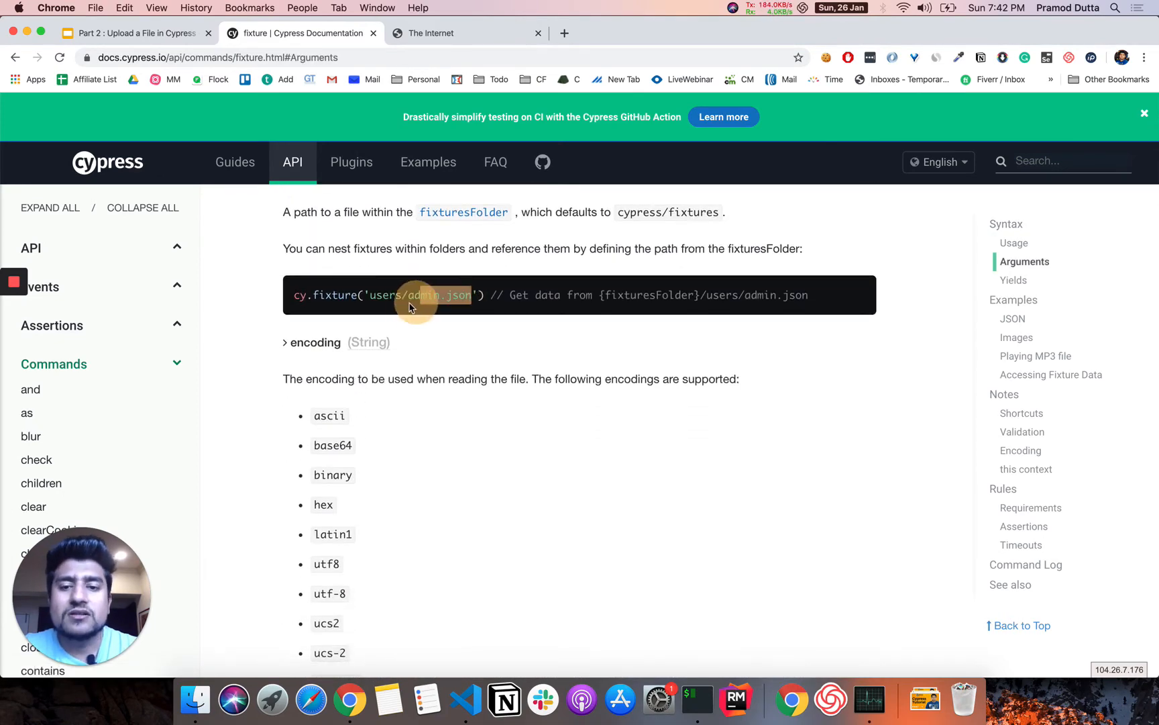
{"action": "double_click", "coordinate": [420, 295]}
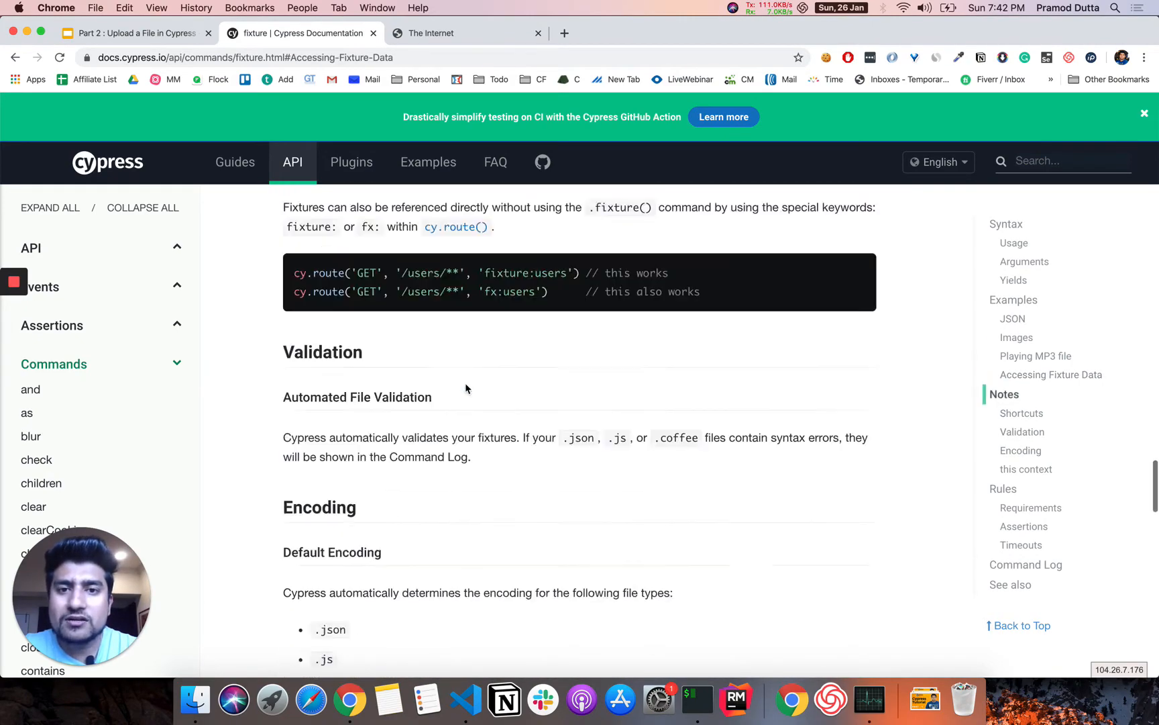
{"action": "left_click", "coordinate": [1026, 564]}
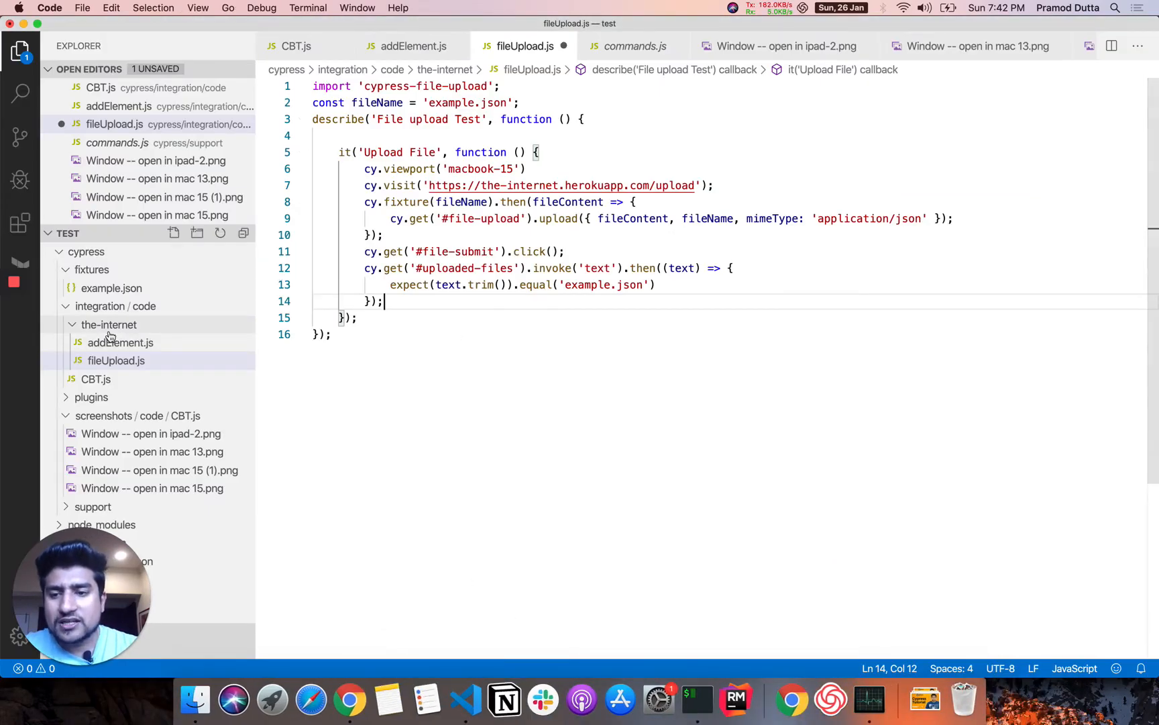
Step: Create a new file named fileUploadDemo.js inside the the-internet folder
{"action": "right_click", "coordinate": [109, 325]}
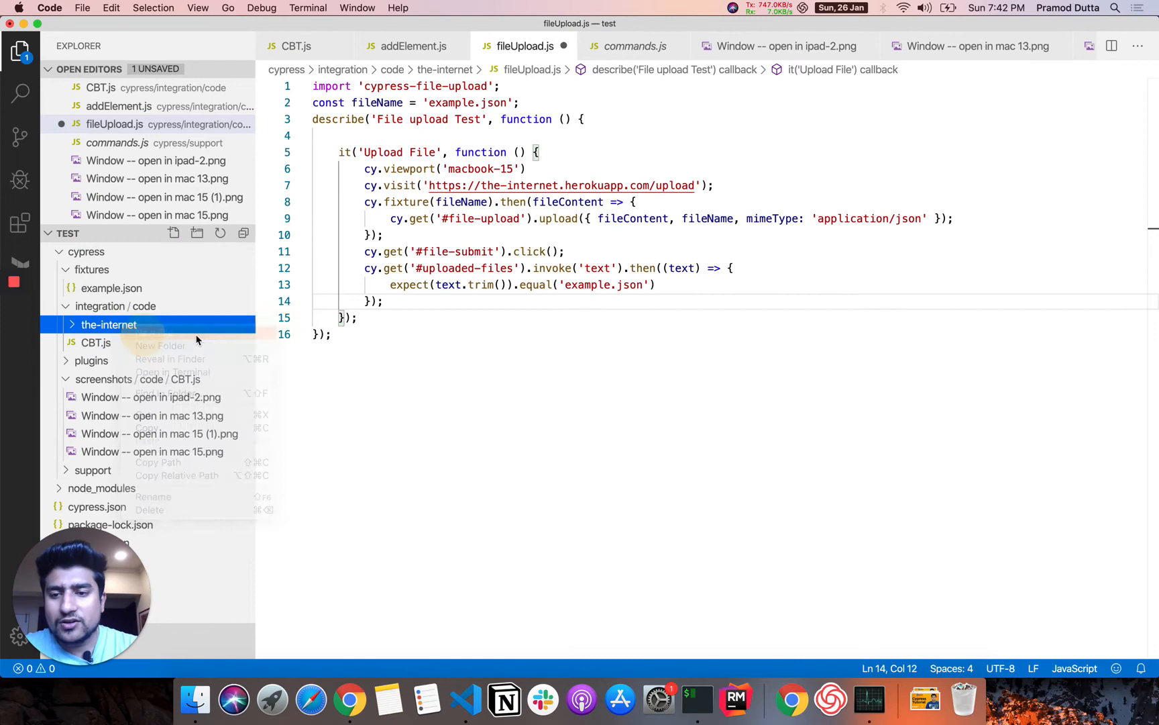
{"action": "left_click", "coordinate": [160, 345]}
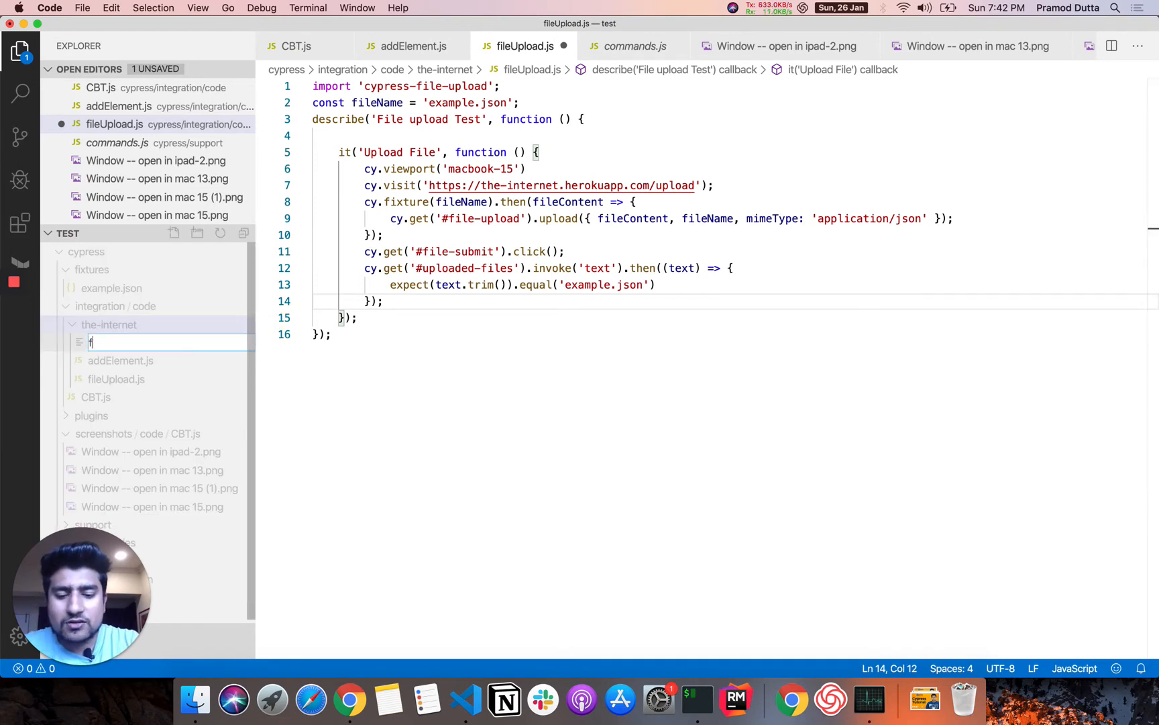
{"action": "type", "text": "ileU"}
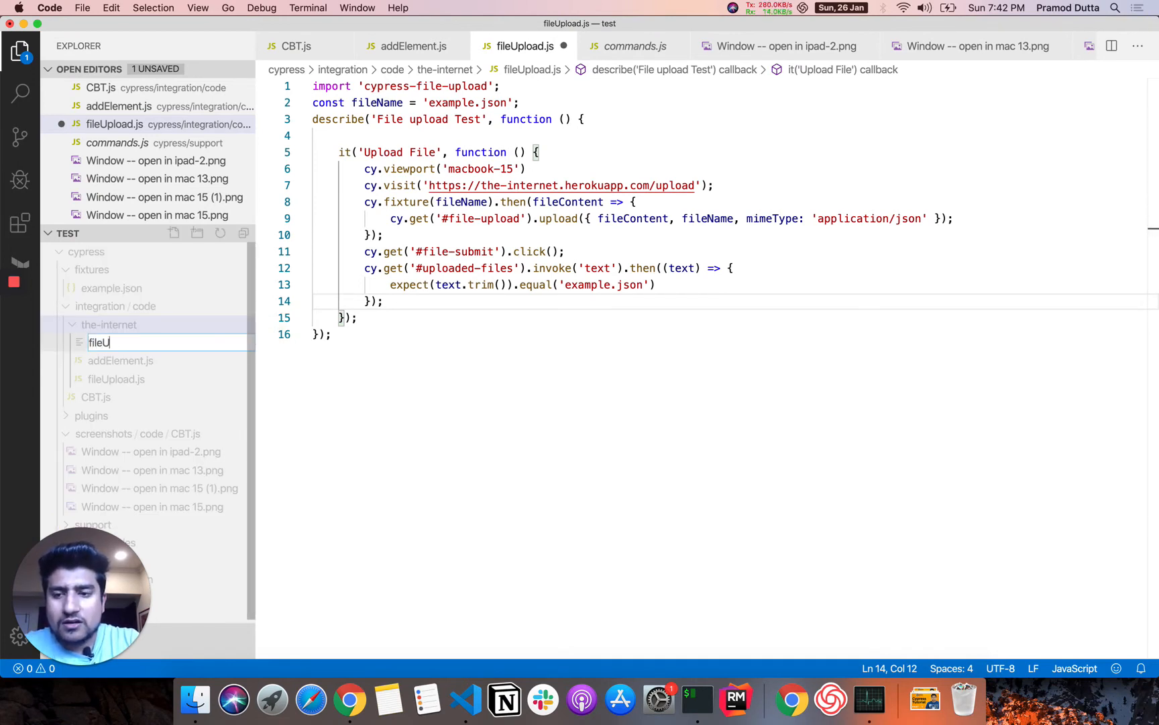
{"action": "type", "text": "ploadDemo"}
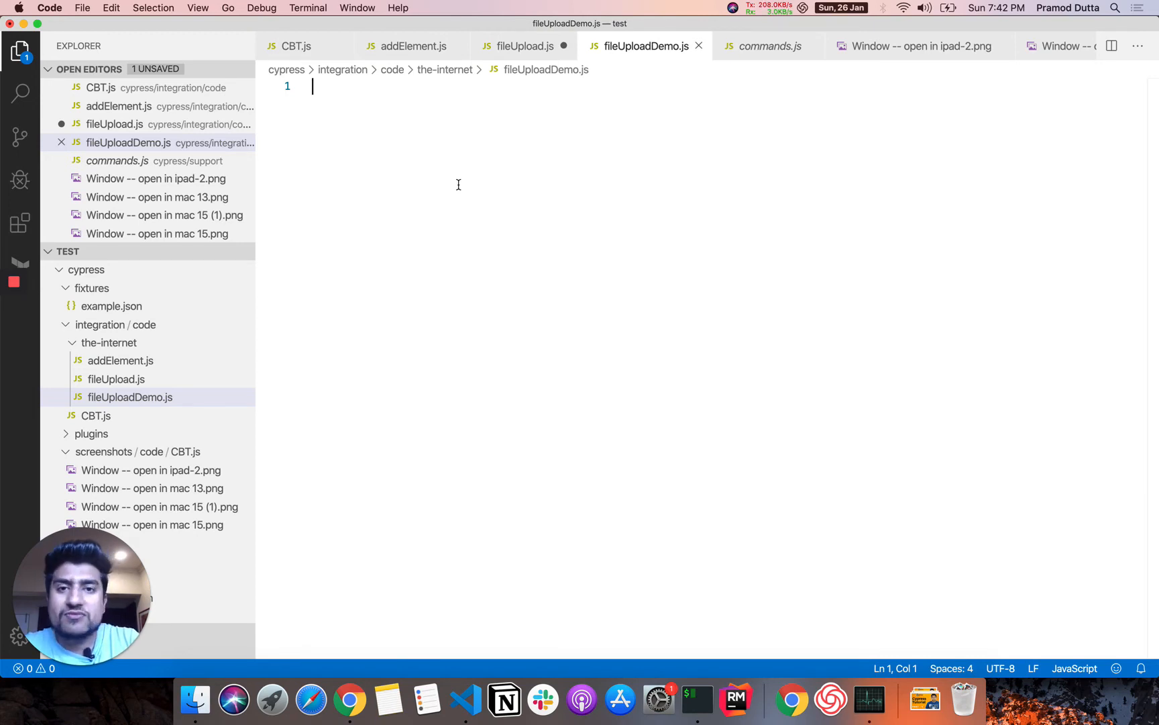
Step: Write describe('Upload the file', function) and tidy its callback for a test body
{"action": "type", "text": "des"}
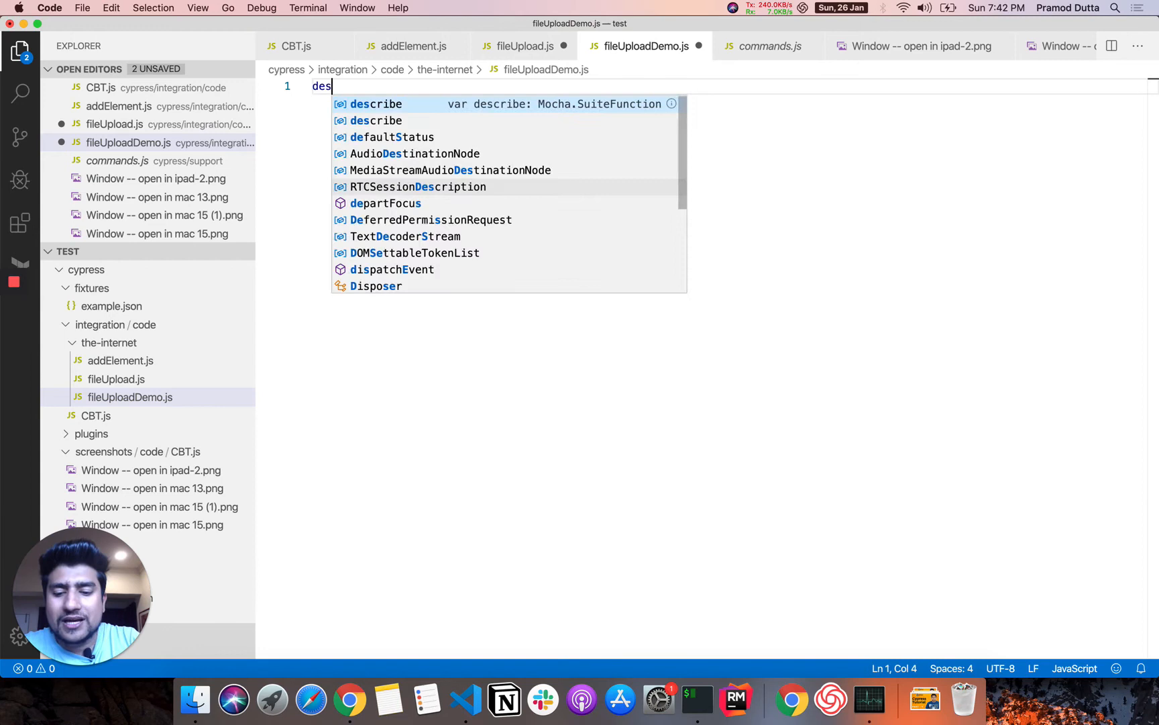
{"action": "type", "text": "cribe"}
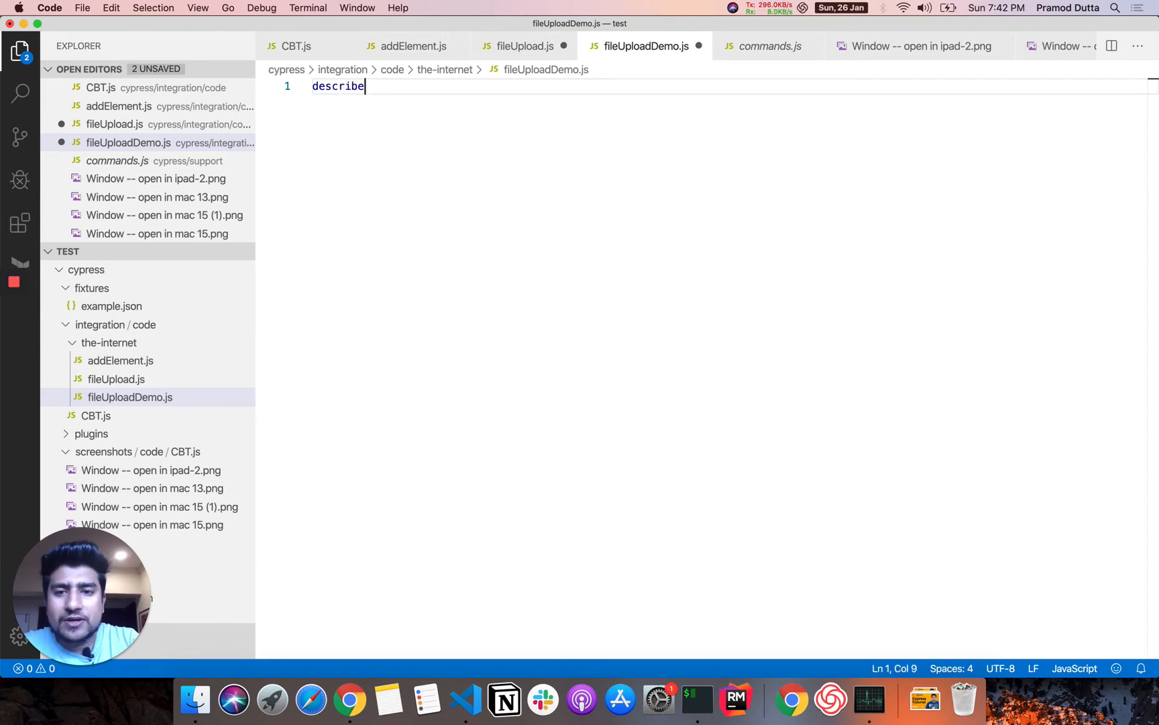
{"action": "type", "text": "("}
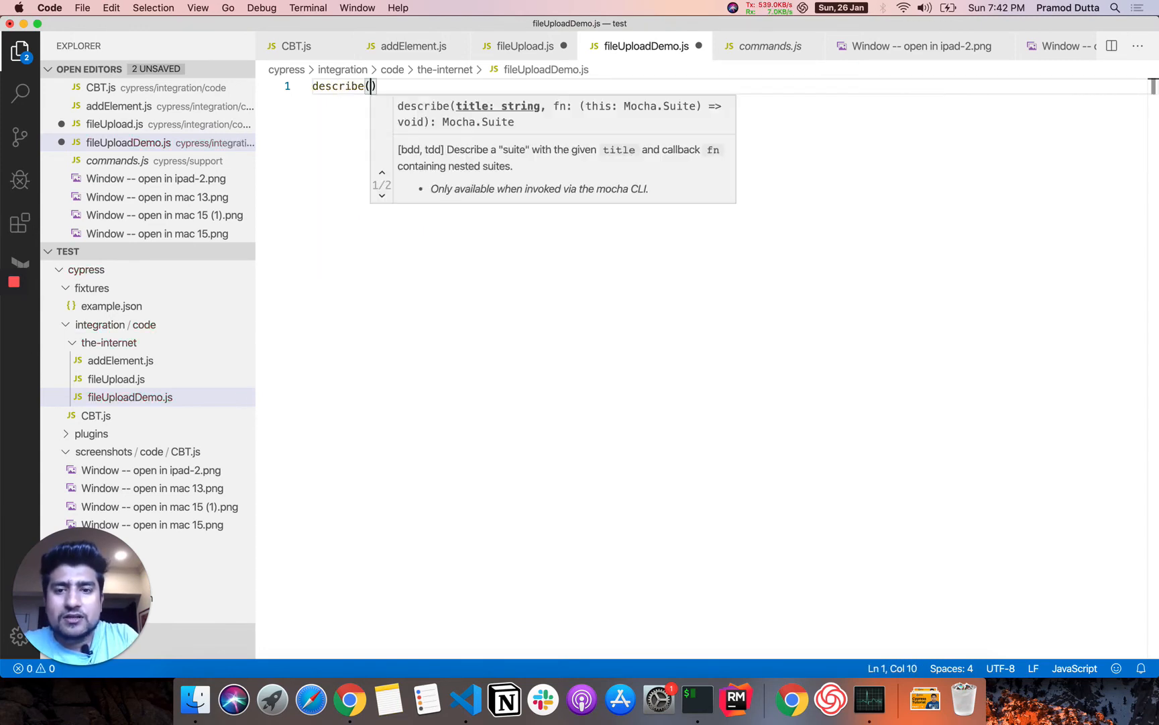
{"action": "type", "text": "''"}
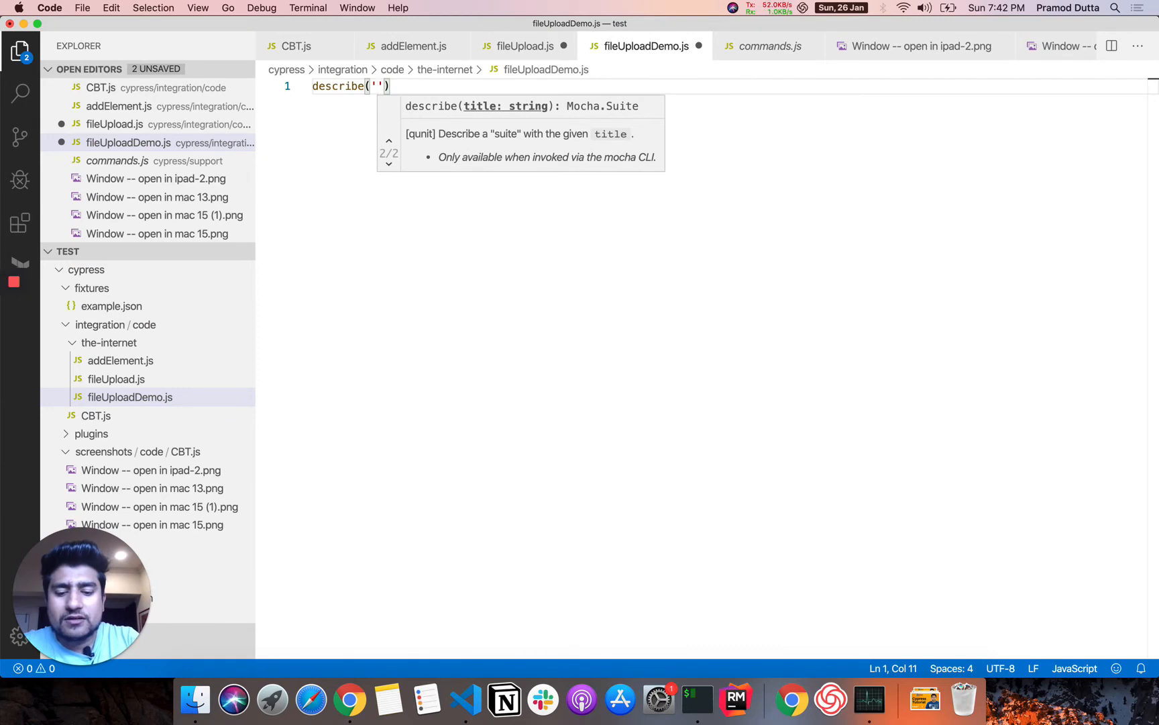
{"action": "type", "text": "Upl"}
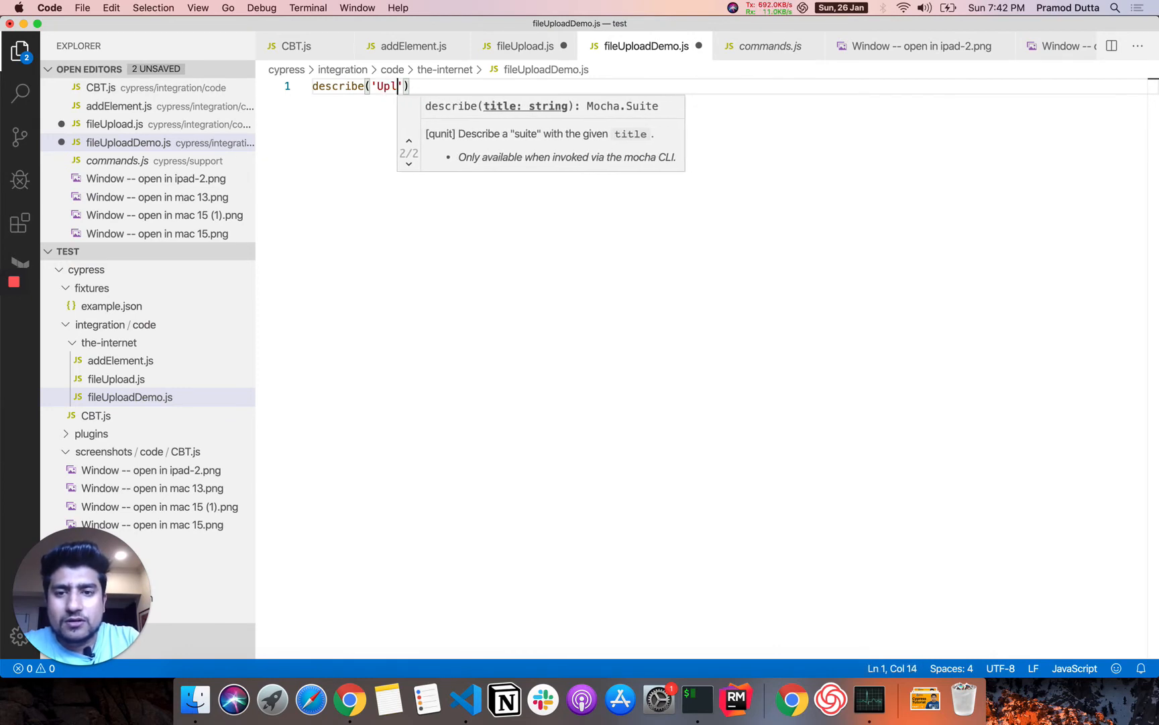
{"action": "type", "text": "oad the fil"}
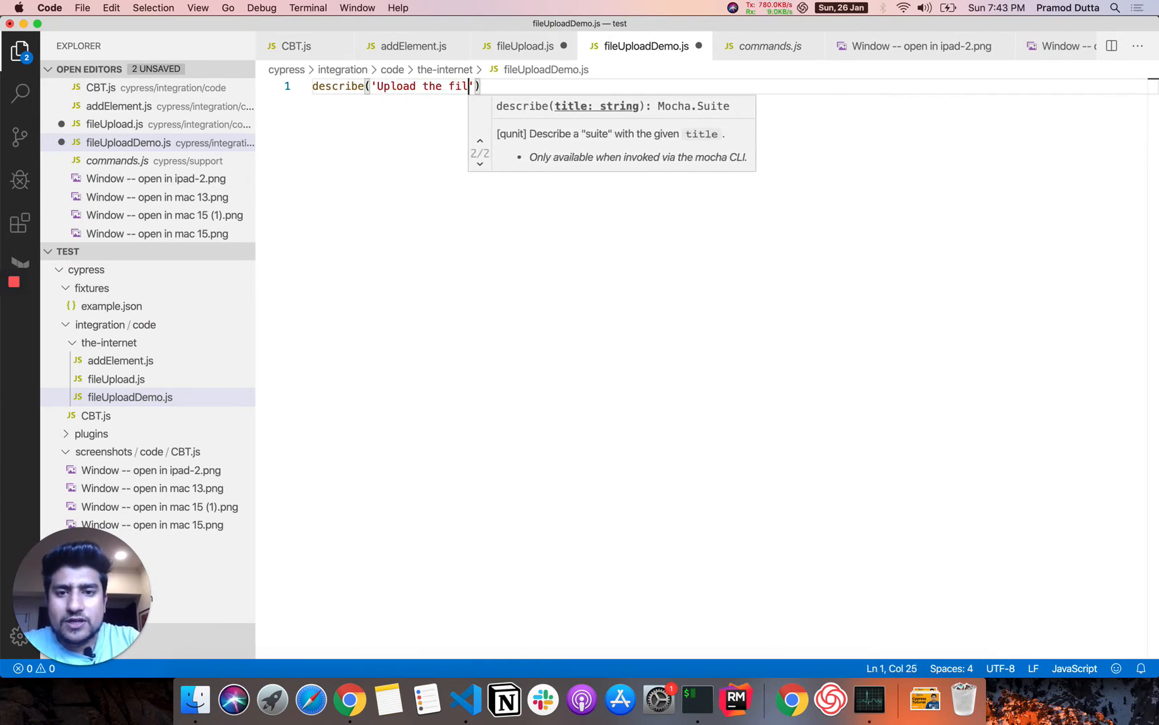
{"action": "type", "text": "e',function name(params"}
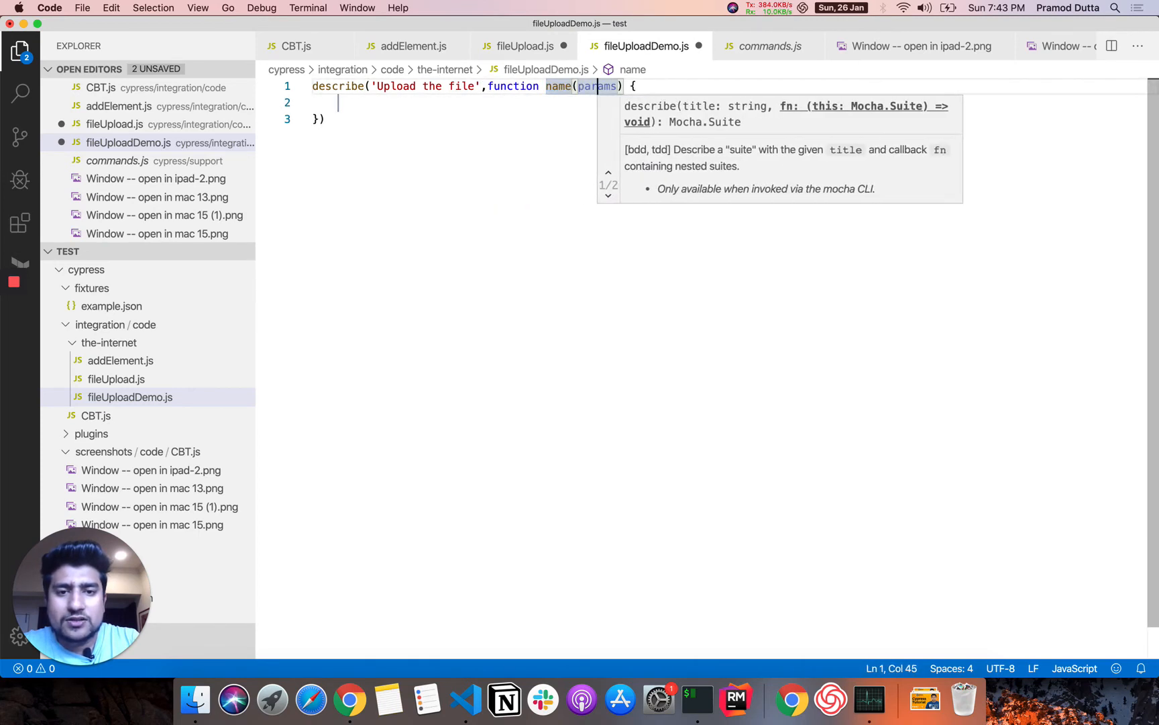
{"action": "key", "text": "Backspace"}
{"action": "type", "text": ";"}
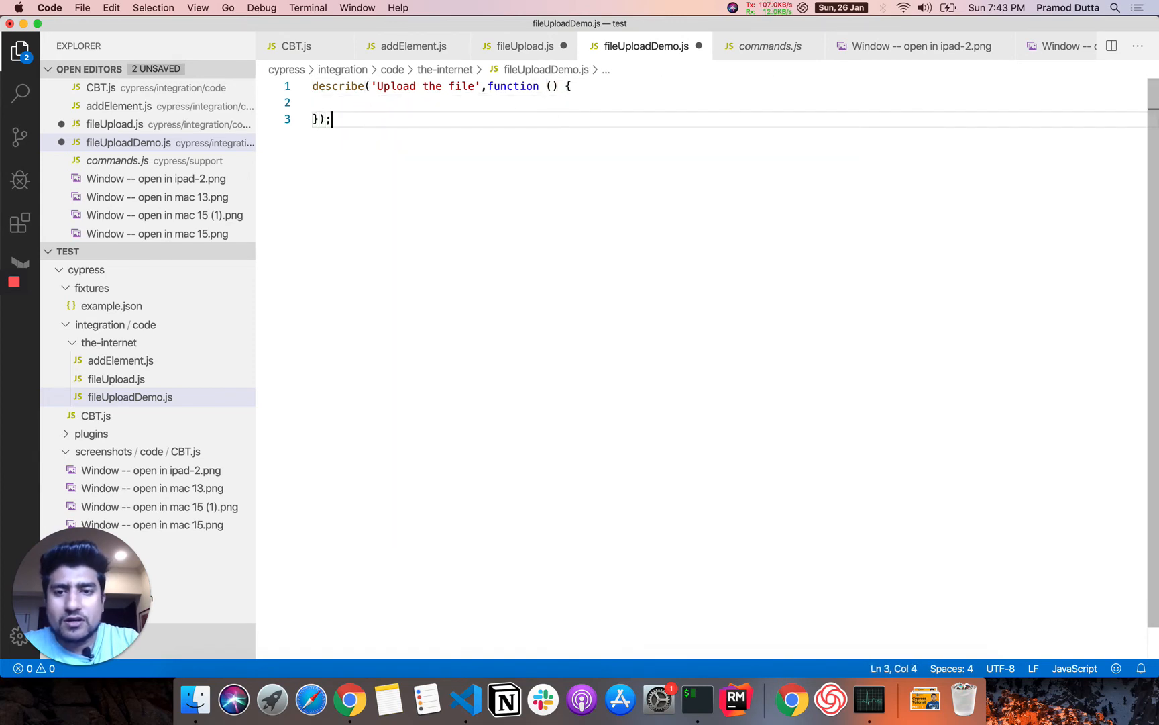
{"action": "key", "text": "Enter"}
{"action": "type", "text": "it"}
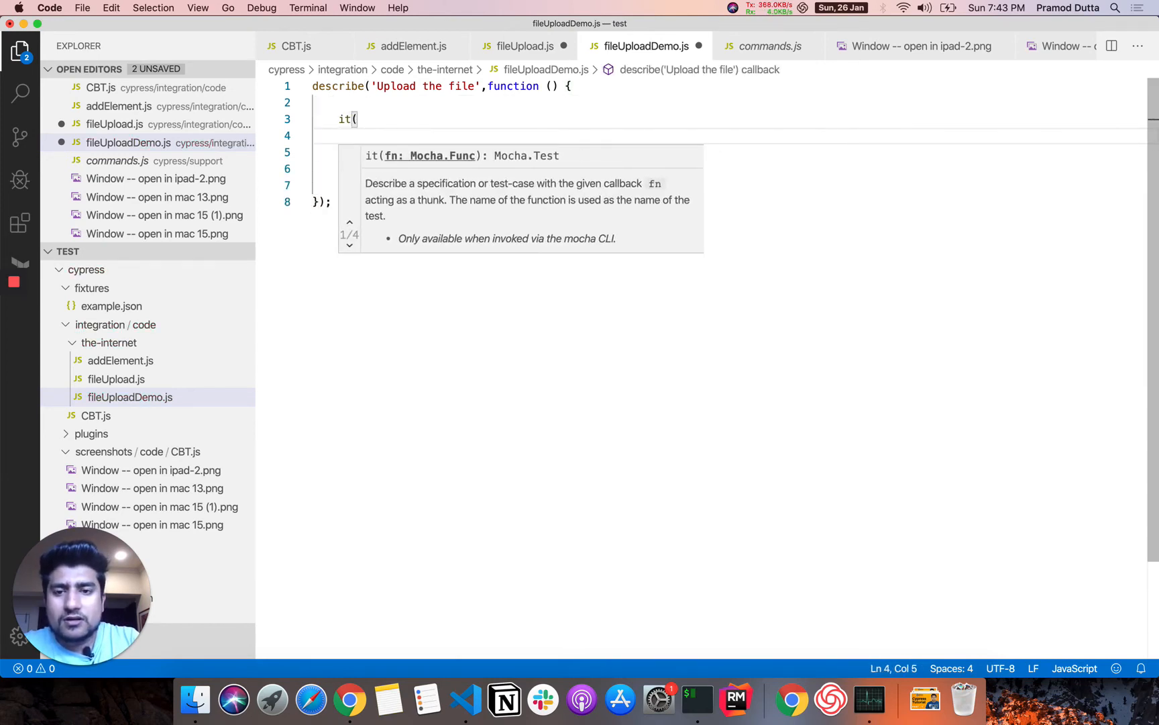
Step: Add it('Upload the file and assert the name of the file uploaded', function) inside
{"action": "type", "text": "()"}
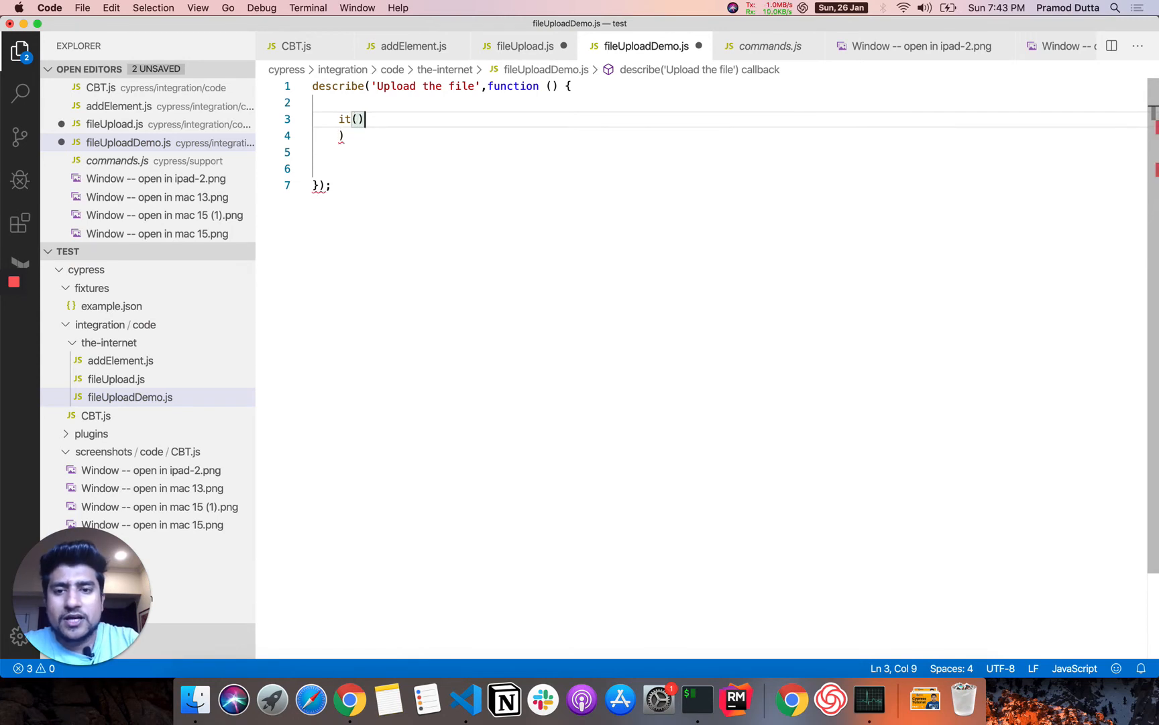
{"action": "type", "text": "'Upload tje fi"}
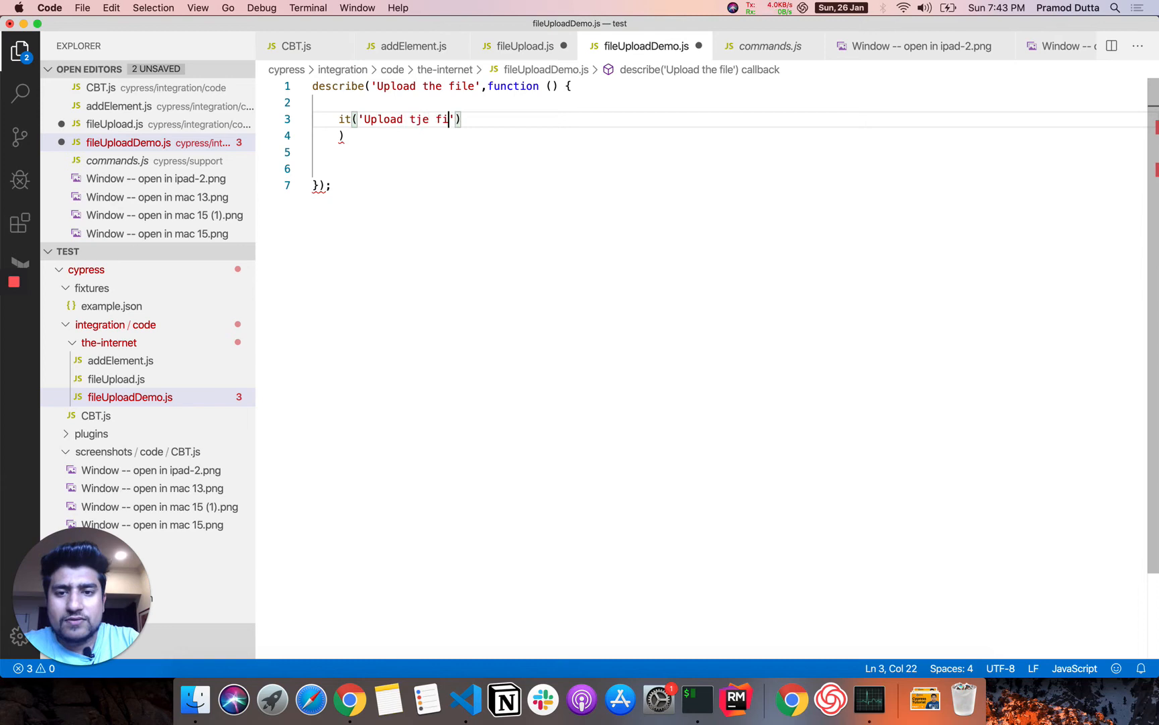
{"action": "type", "text": "he file and a"}
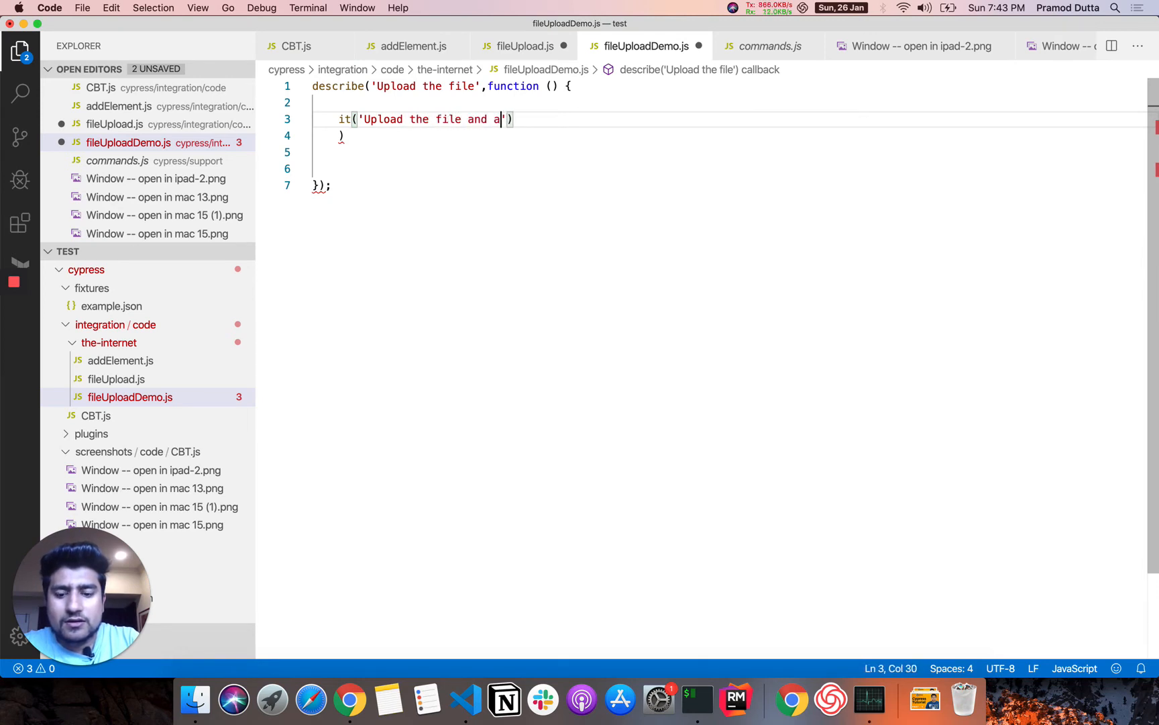
{"action": "type", "text": "ssert tje"}
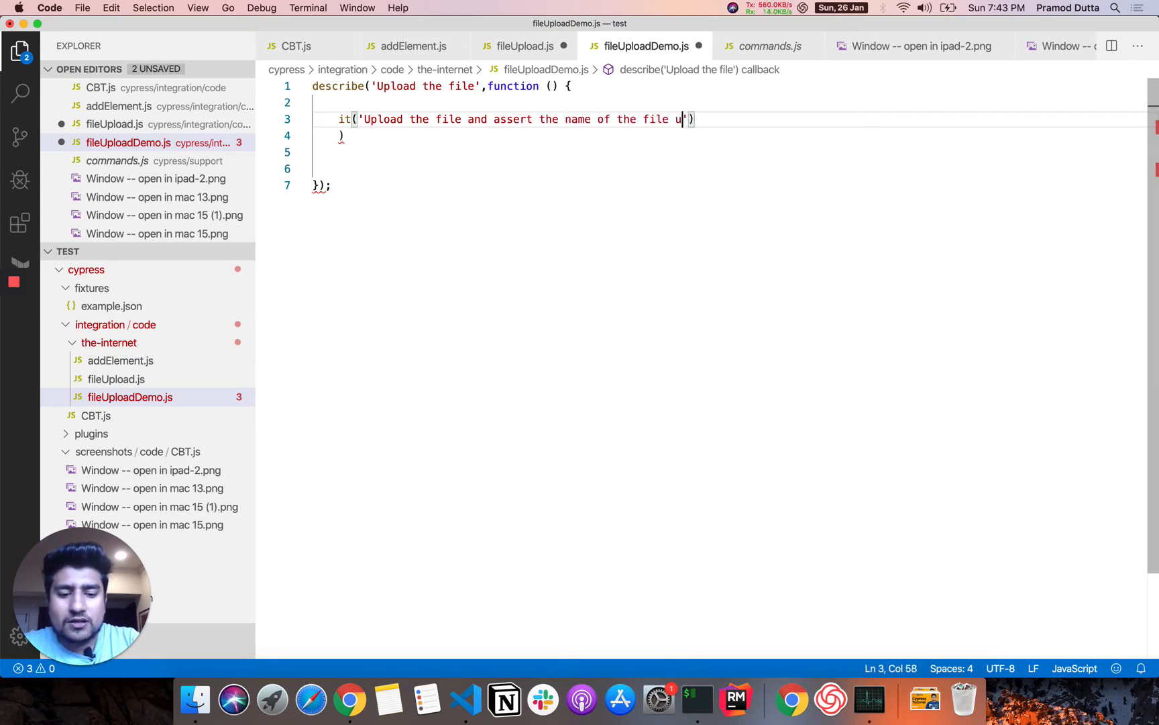
{"action": "type", "text": "ploaded'"}
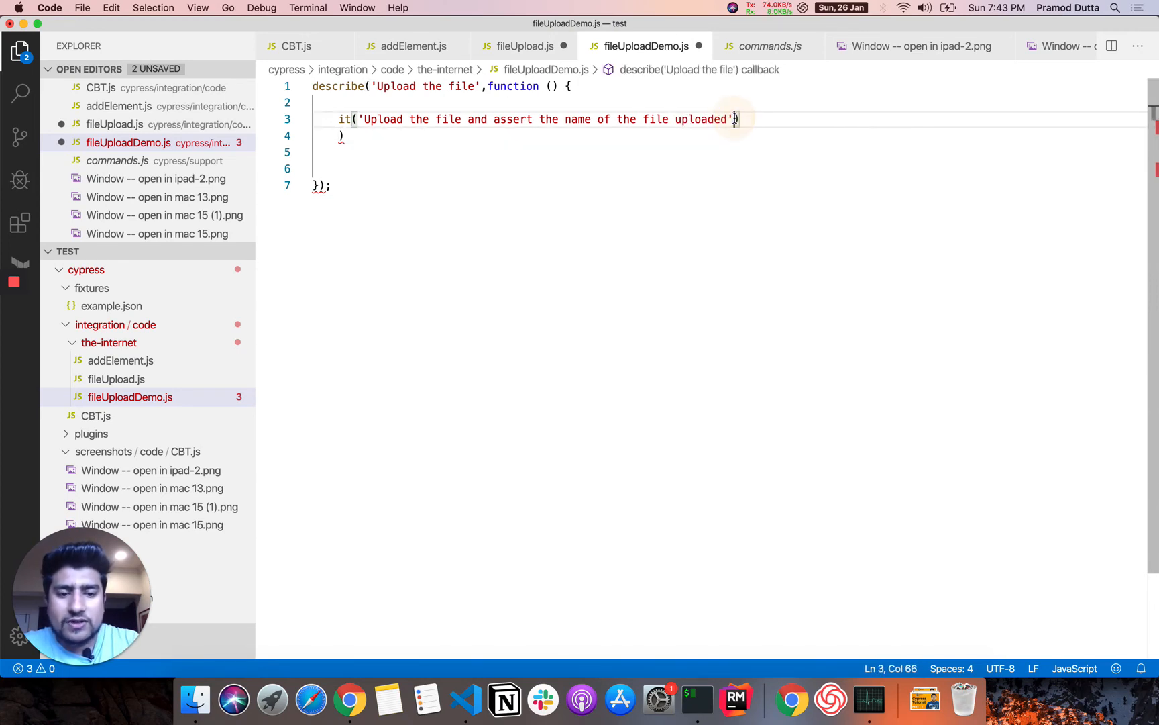
{"action": "type", "text": ",func"}
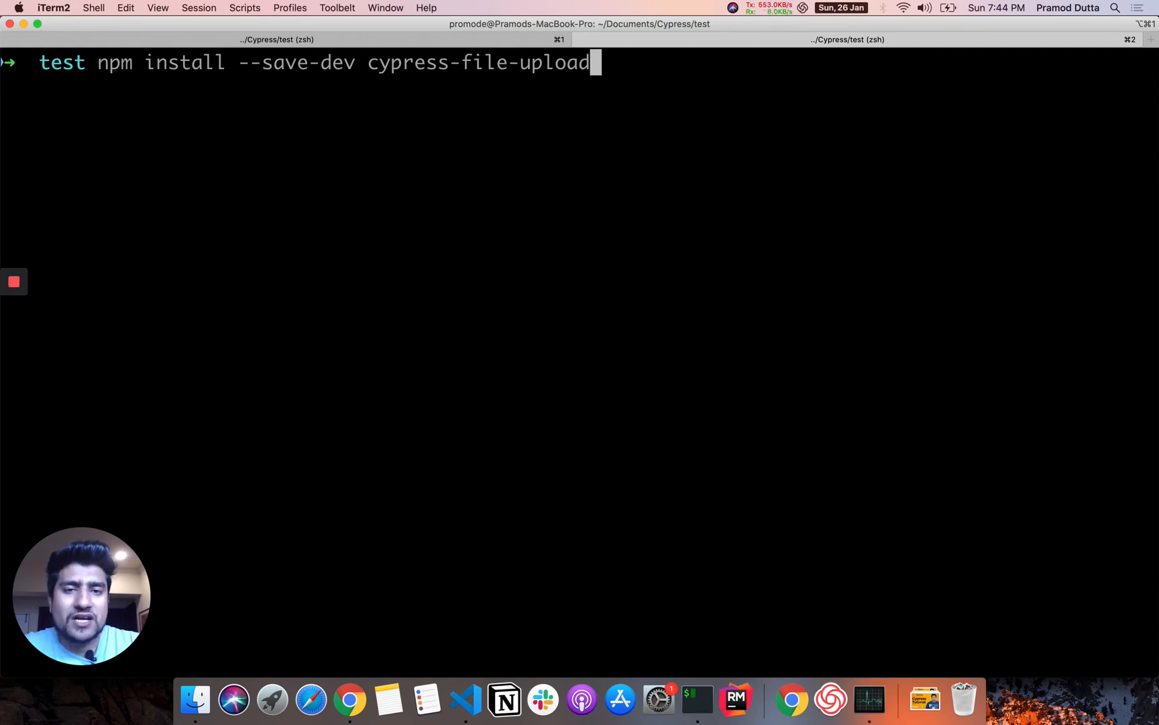
Step: Run npm install --save-dev cypress-file-upload, list the project with ls, and enter cd cypress/
{"action": "key", "text": "enter"}
{"action": "type", "text": "no"}
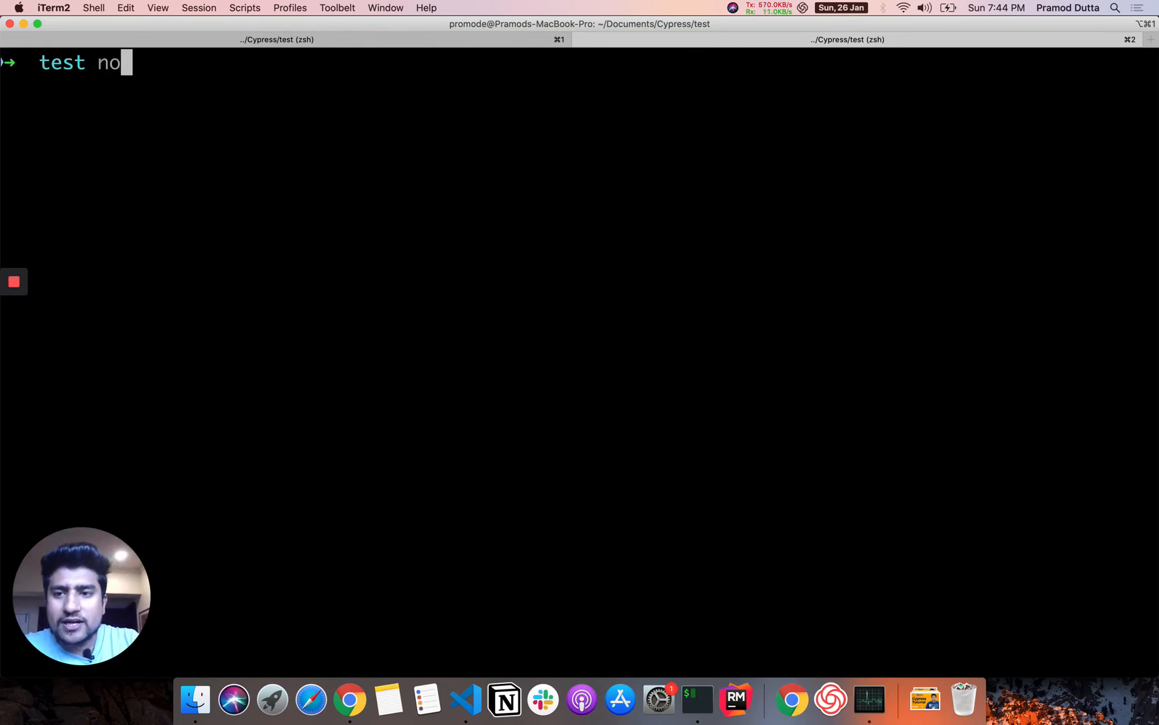
{"action": "type", "text": "pm init"}
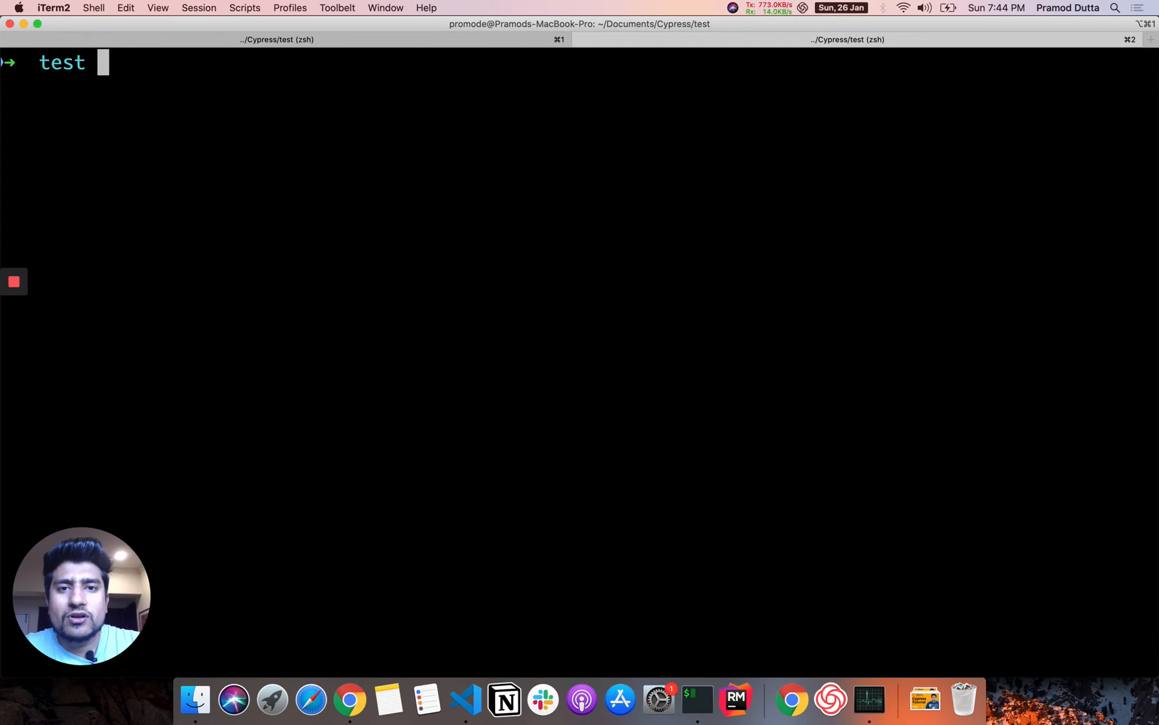
{"action": "type", "text": "ls"}
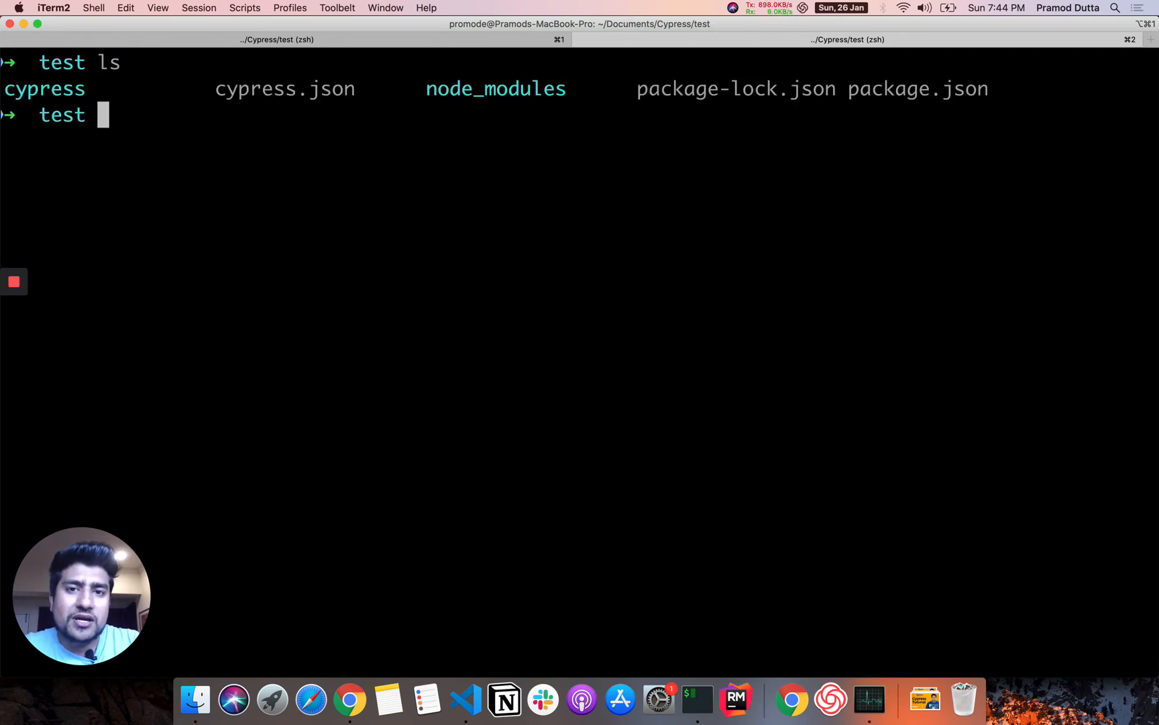
{"action": "type", "text": "cd"}
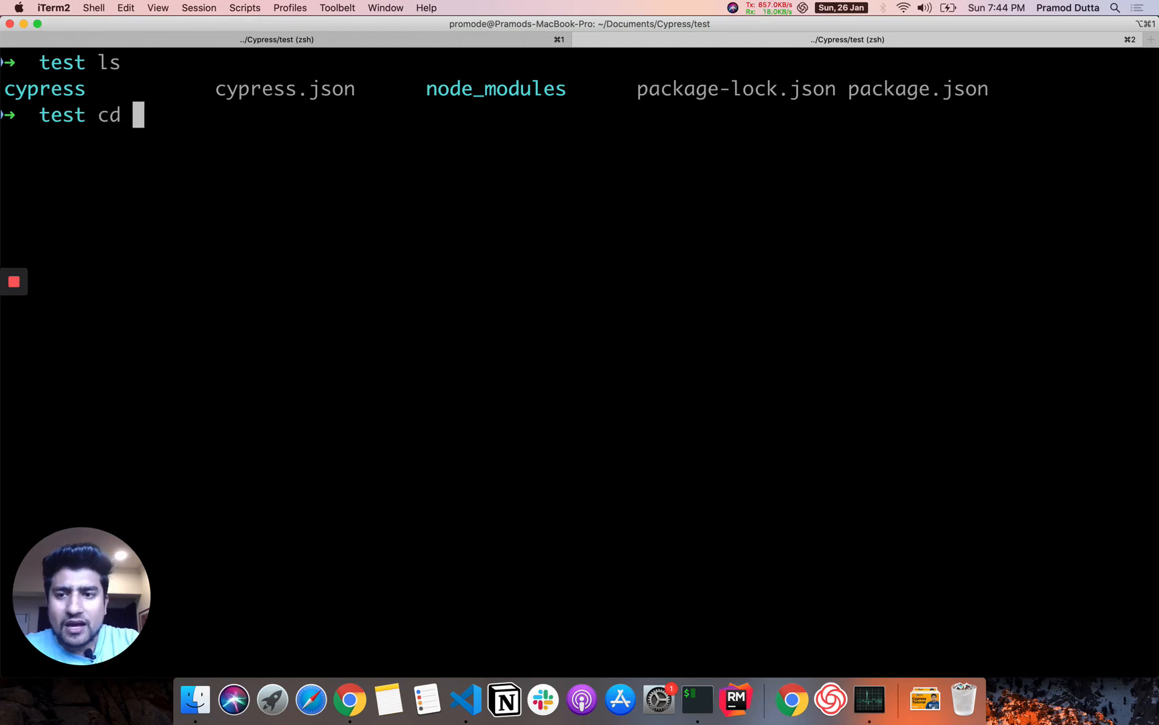
{"action": "type", "text": "cypress/"}
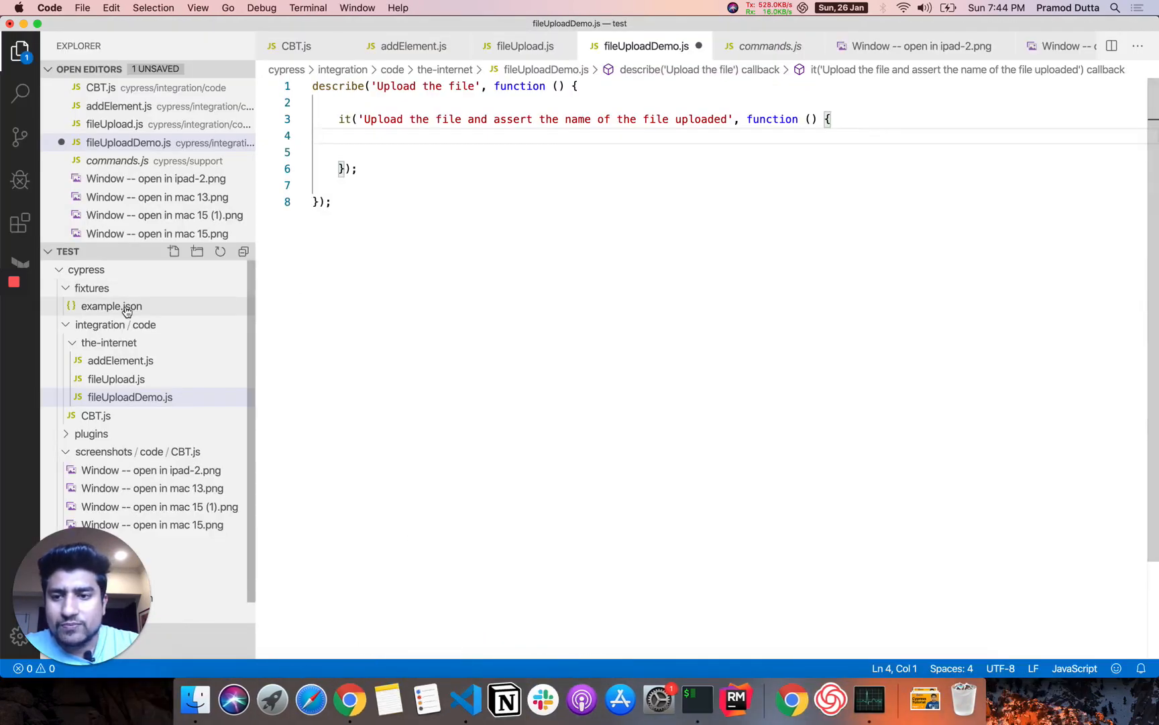
Step: Browse fixtures, integration, plugins and support, then view example.json, cypress.json and package.json
{"action": "left_click", "coordinate": [115, 324]}
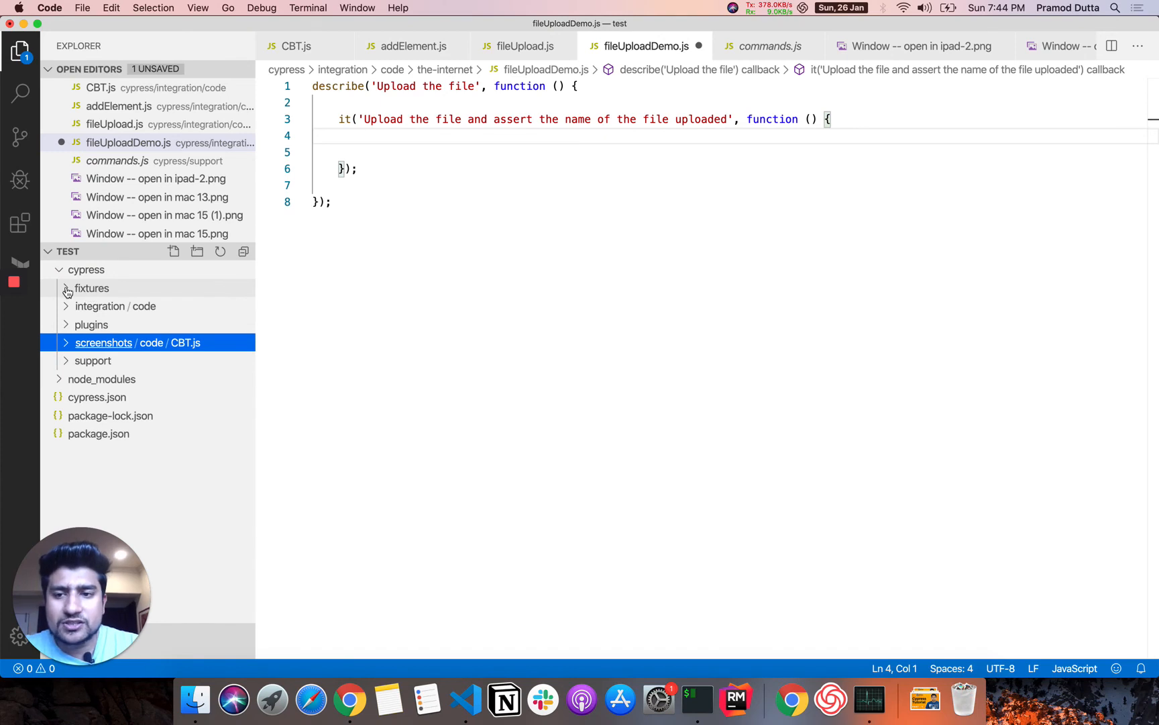
{"action": "left_click", "coordinate": [91, 288]}
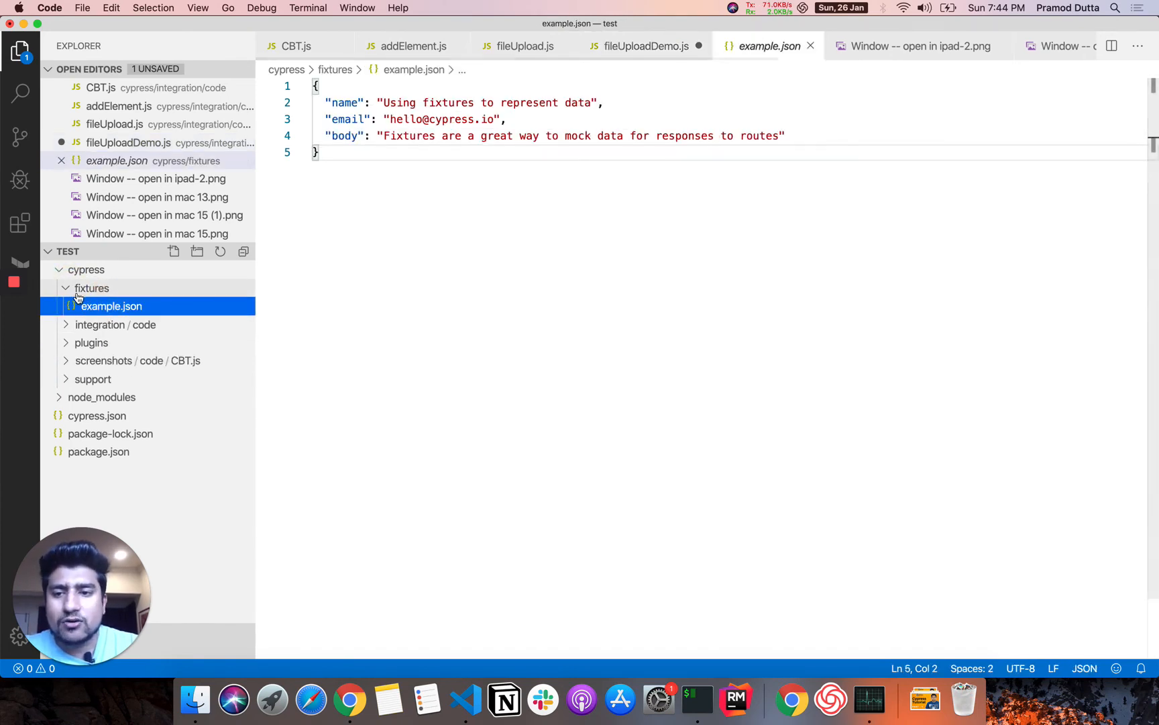
{"action": "left_click", "coordinate": [92, 288]}
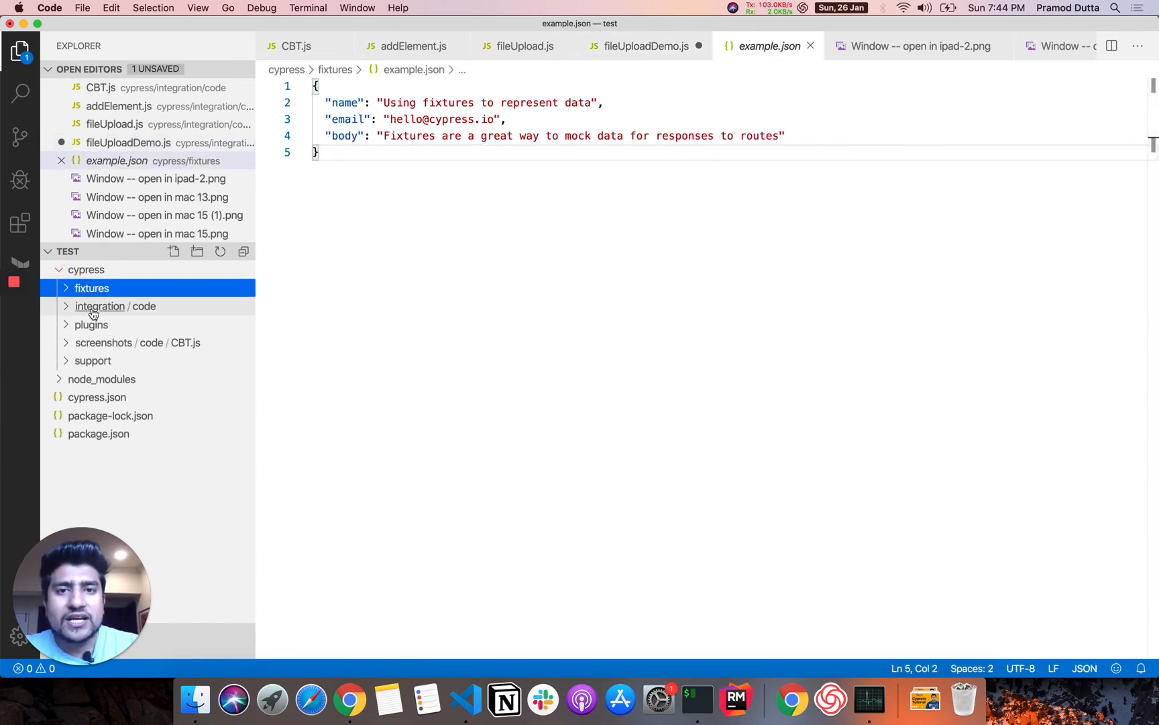
{"action": "left_click", "coordinate": [116, 305]}
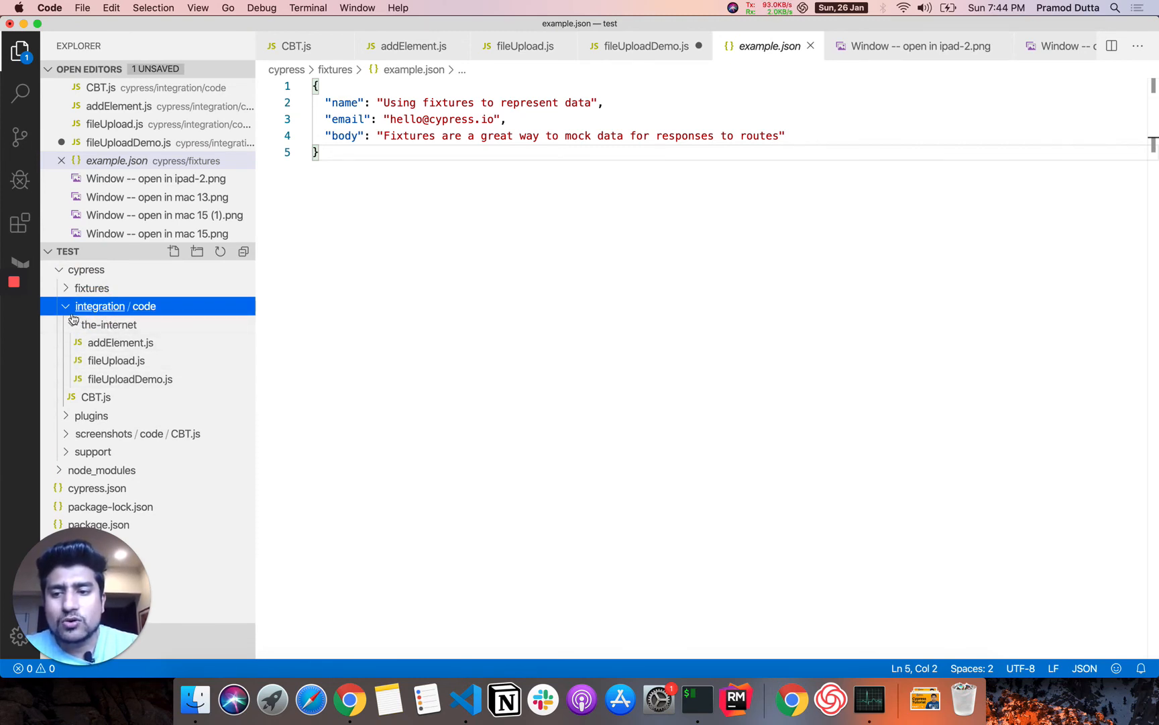
{"action": "left_click", "coordinate": [100, 306]}
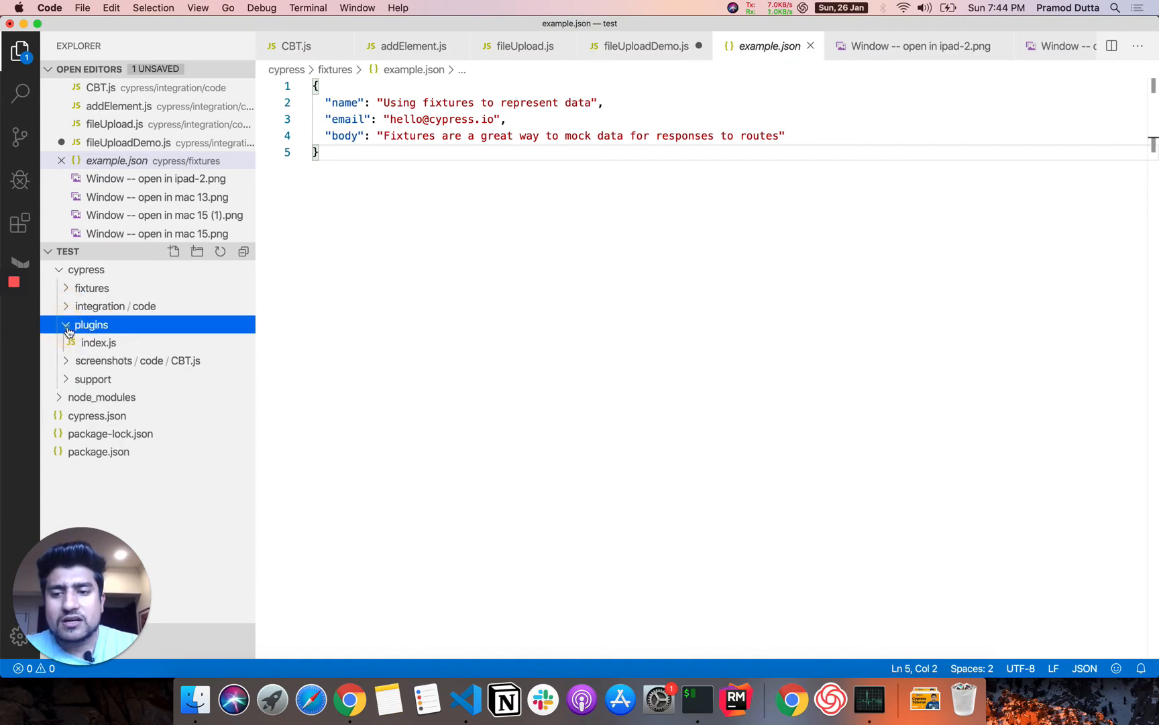
{"action": "left_click", "coordinate": [91, 324]}
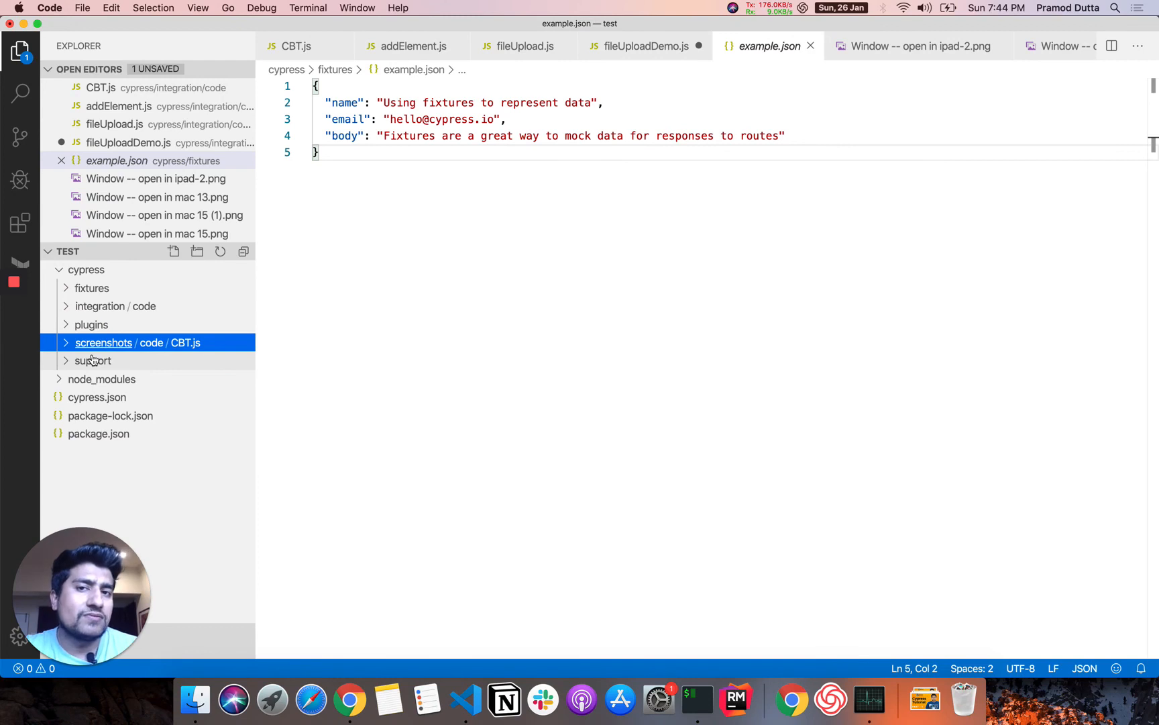
{"action": "mouse_move", "coordinate": [93, 360]}
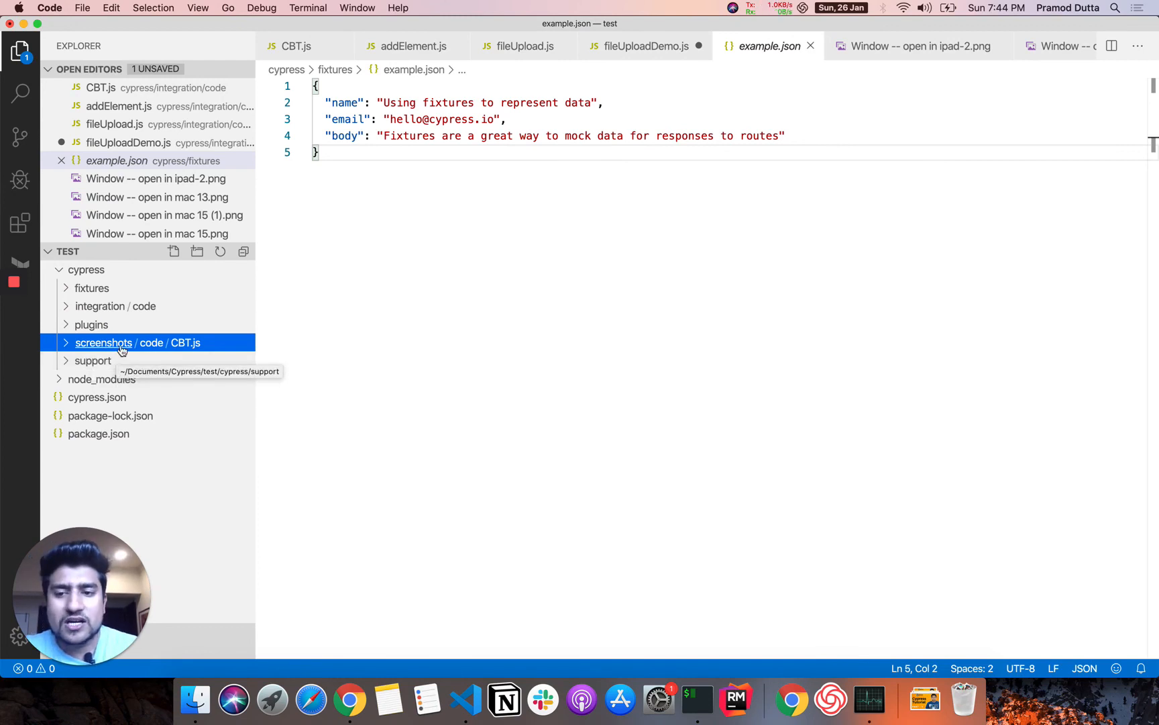
{"action": "left_click", "coordinate": [92, 361]}
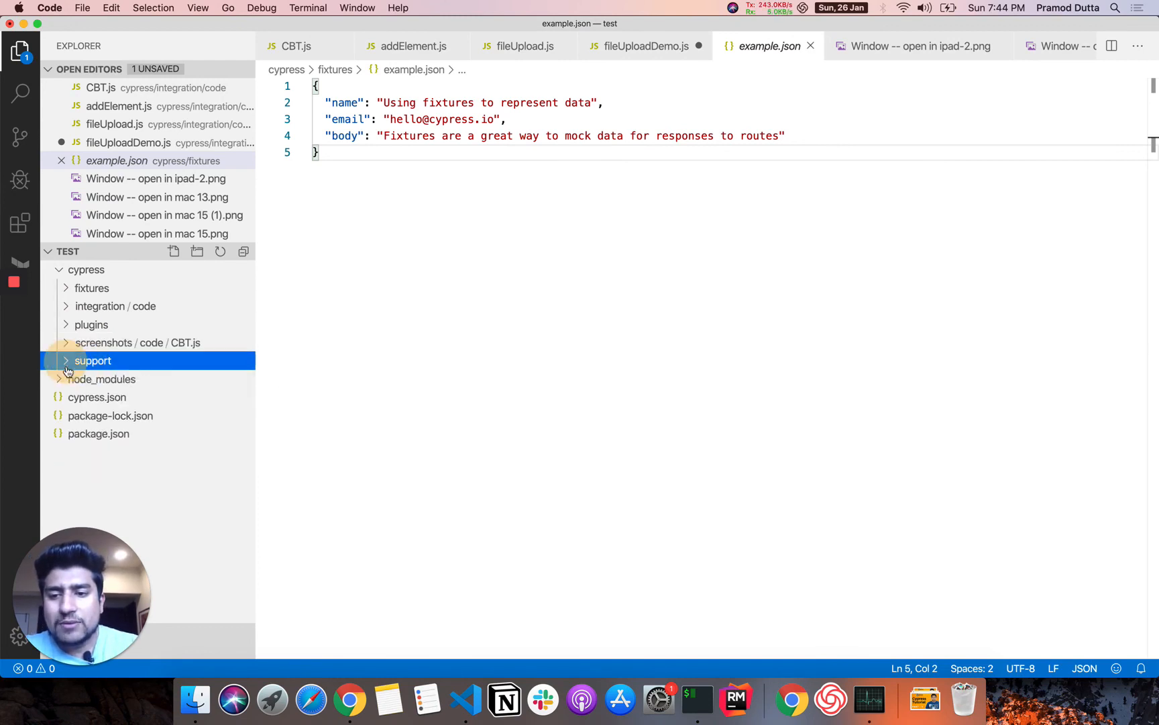
{"action": "left_click", "coordinate": [97, 397]}
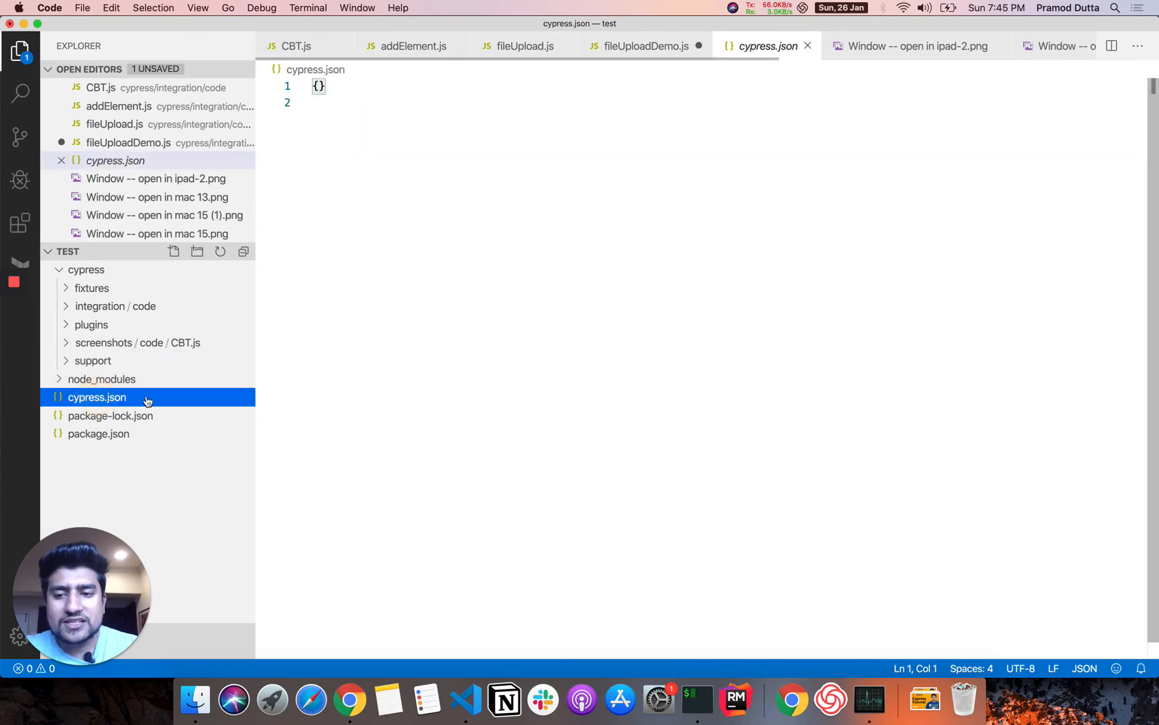
{"action": "mouse_move", "coordinate": [96, 397]}
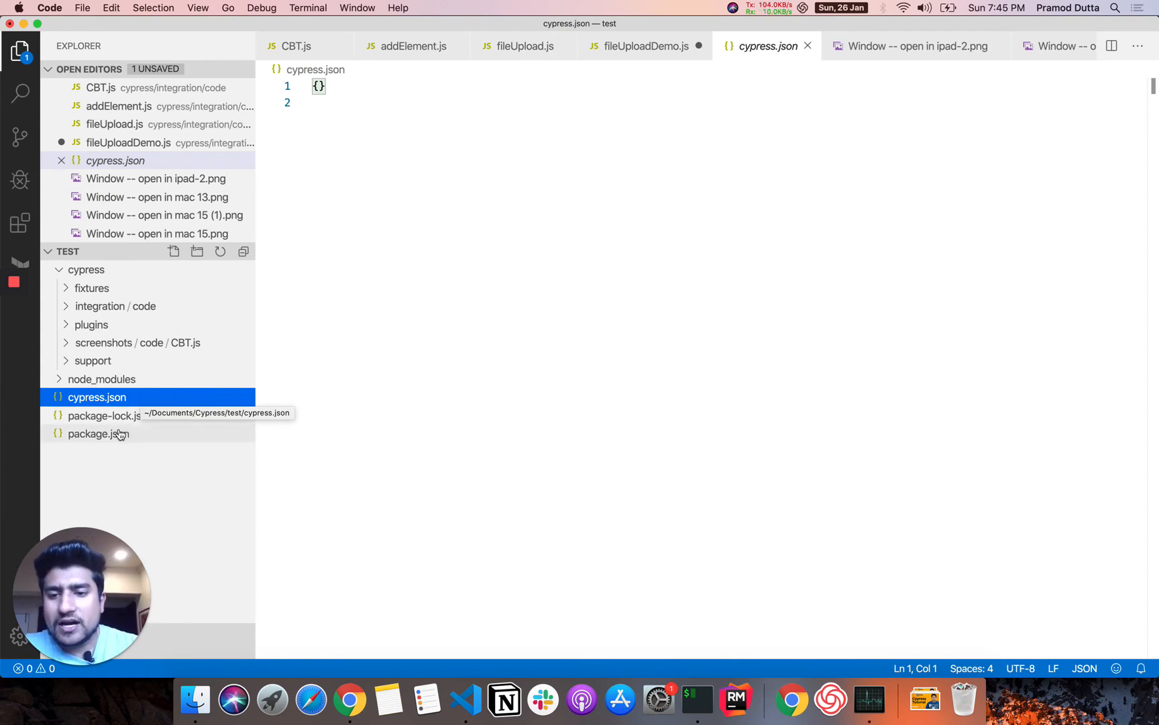
{"action": "left_click", "coordinate": [99, 434]}
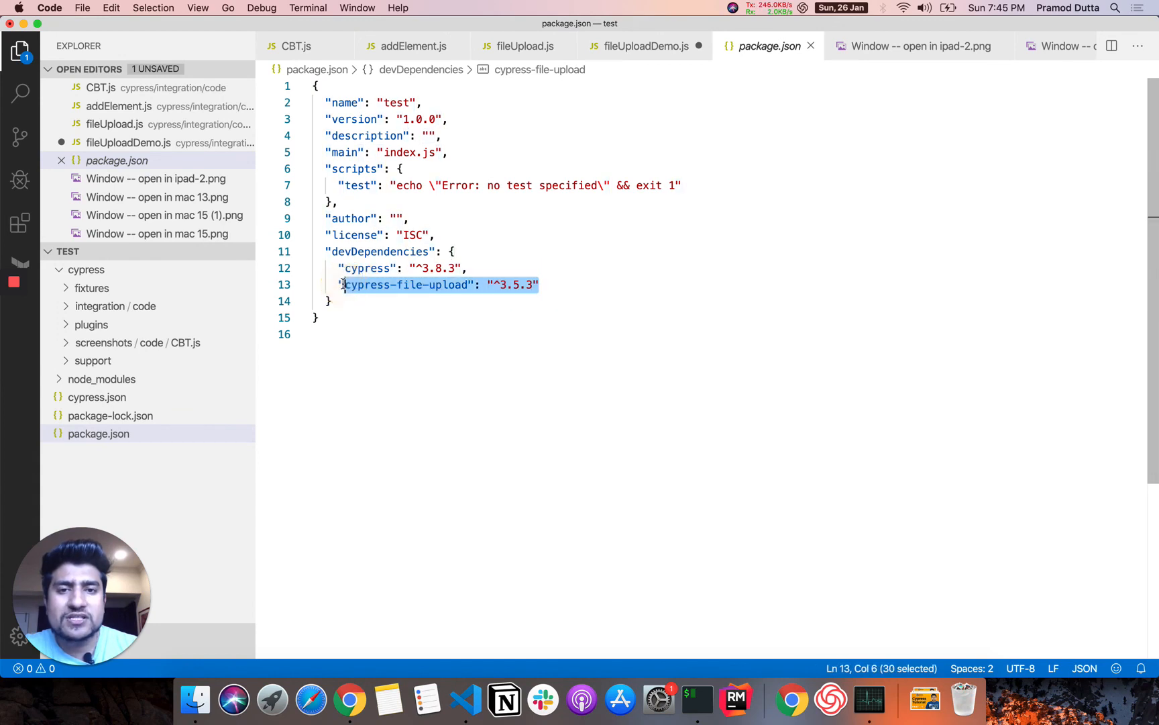
Step: Check the cypress version in package.json, reopen fileUploadDemo.js, then return to Chrome
{"action": "left_click", "coordinate": [399, 268]}
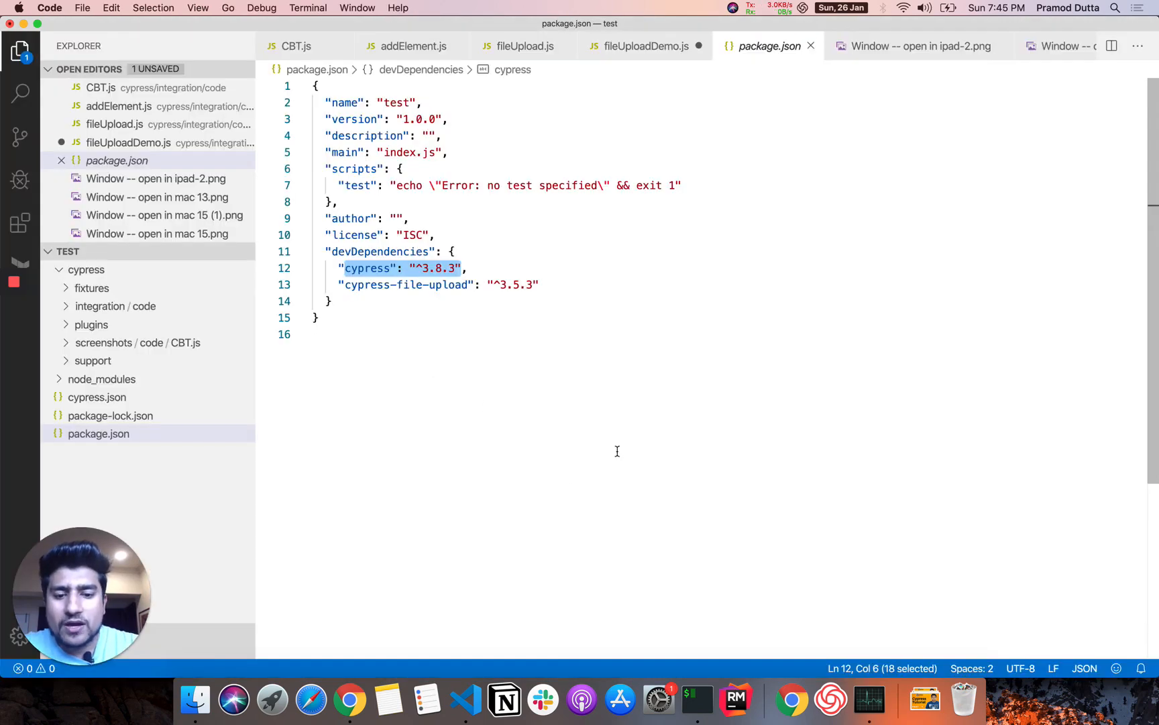
{"action": "mouse_move", "coordinate": [115, 306]}
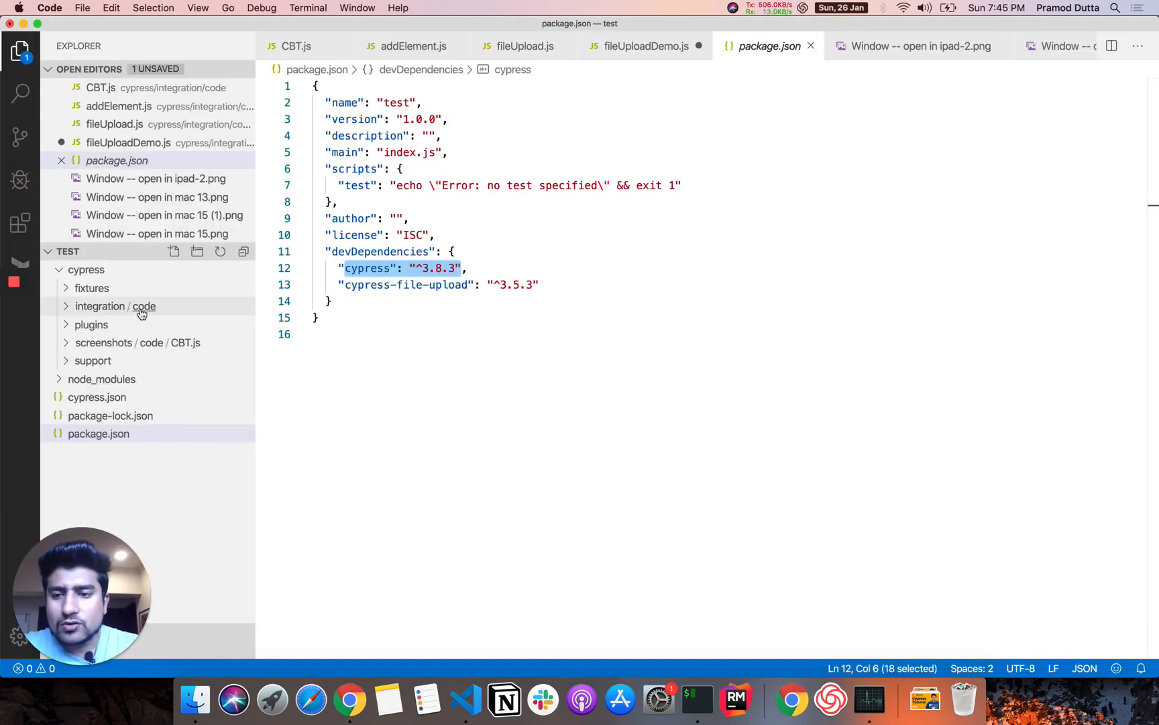
{"action": "left_click", "coordinate": [130, 378]}
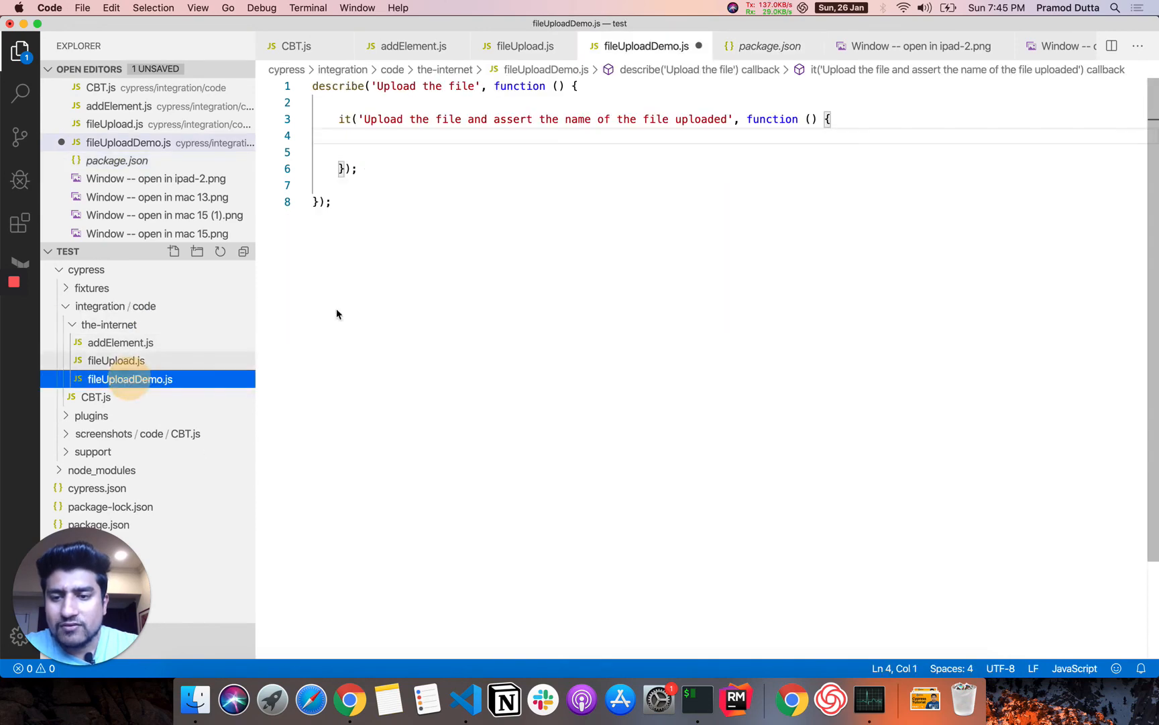
{"action": "left_click", "coordinate": [831, 119]}
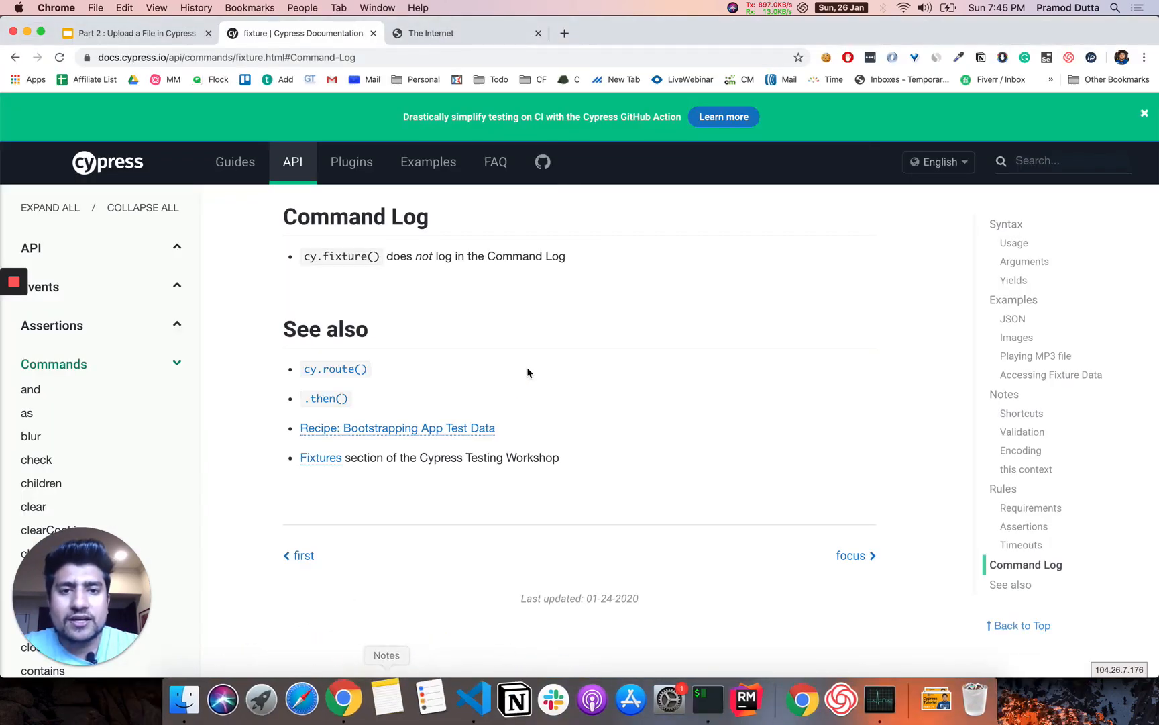
Step: Open a new Chrome tab beside the Cypress fixture documentation
{"action": "left_click", "coordinate": [564, 32]}
{"action": "type", "text": "cypr"}
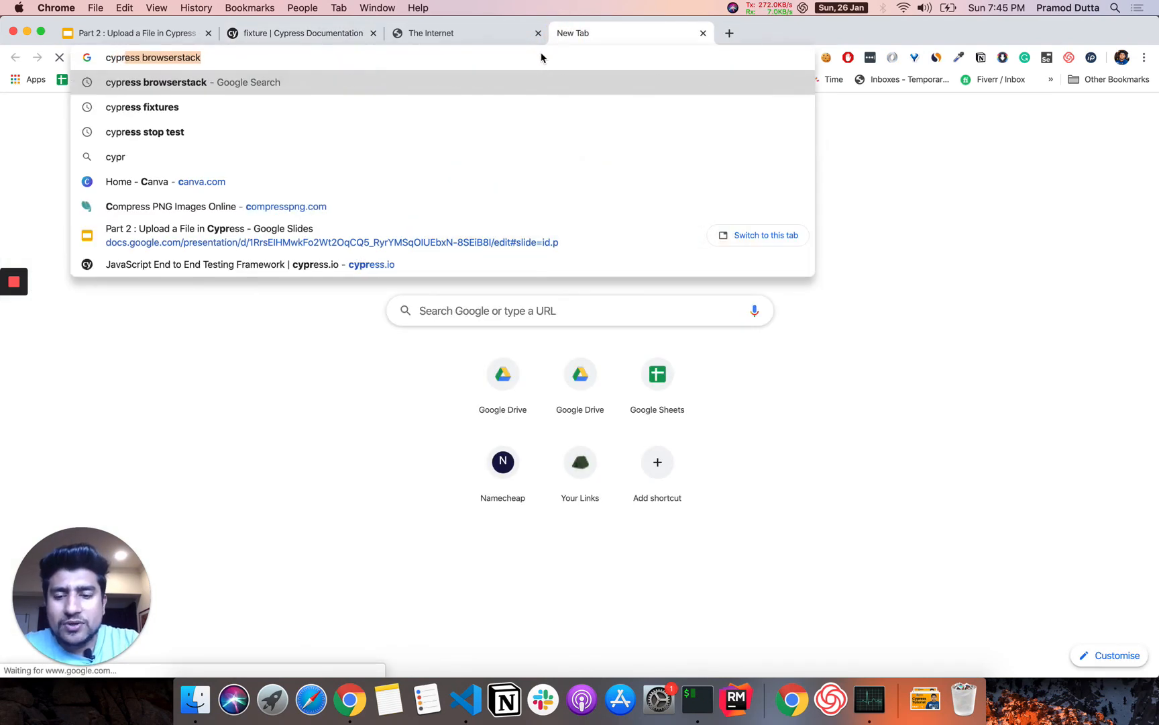